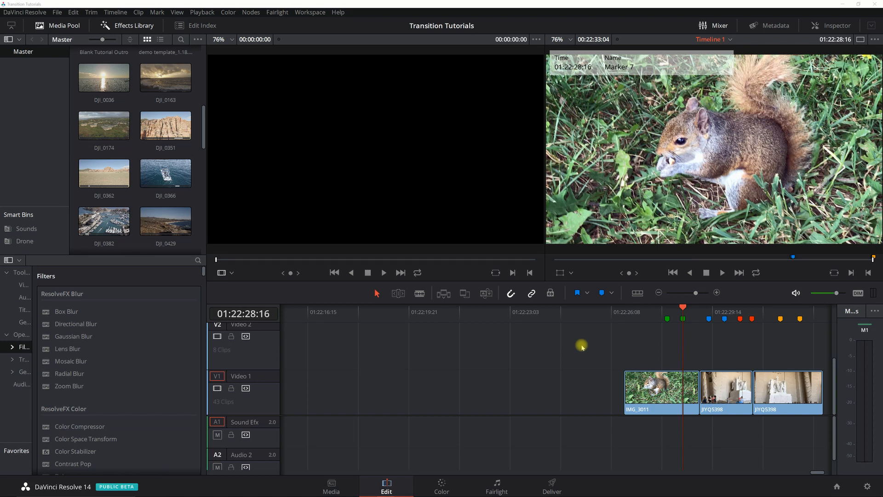
{"action": "mouse_move", "coordinate": [815, 472]}
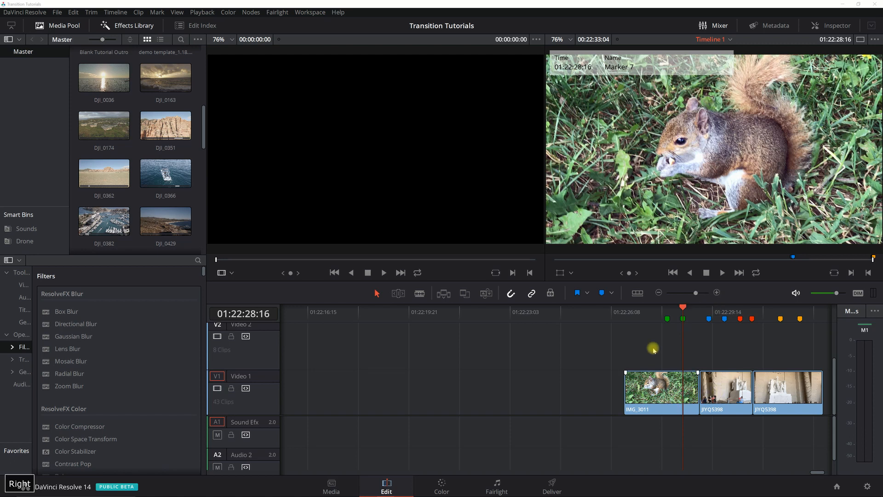
{"action": "mouse_move", "coordinate": [692, 316]}
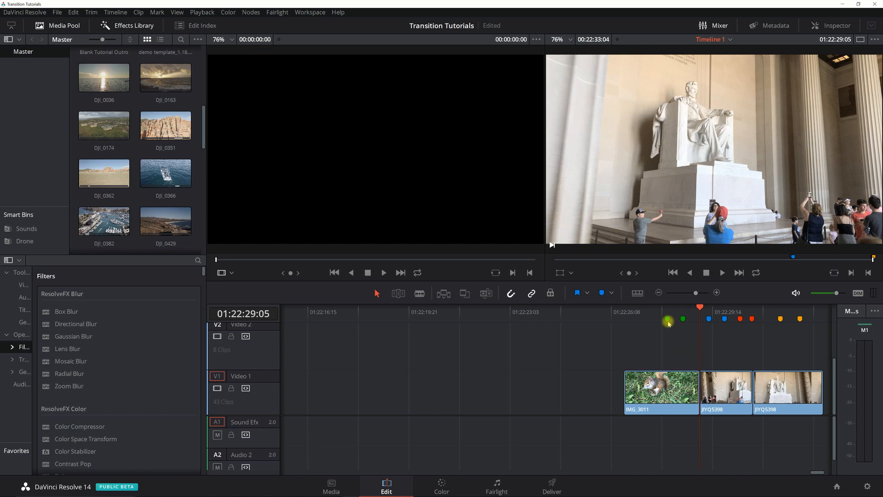
Move the playhead to Marker 6 at the first frame of squirrel clip IMG_3011.
{"action": "left_click", "coordinate": [667, 318]}
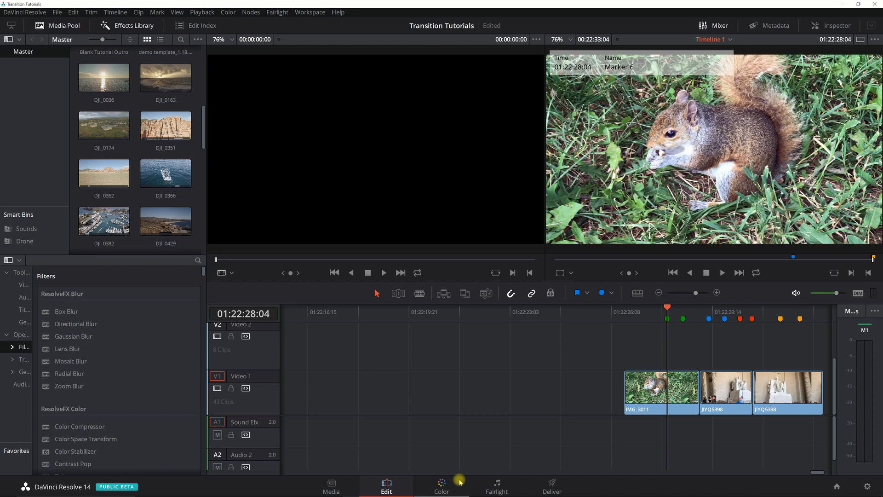
Switch to the Color page showing the squirrel clip for still grabbing.
{"action": "left_click", "coordinate": [440, 487]}
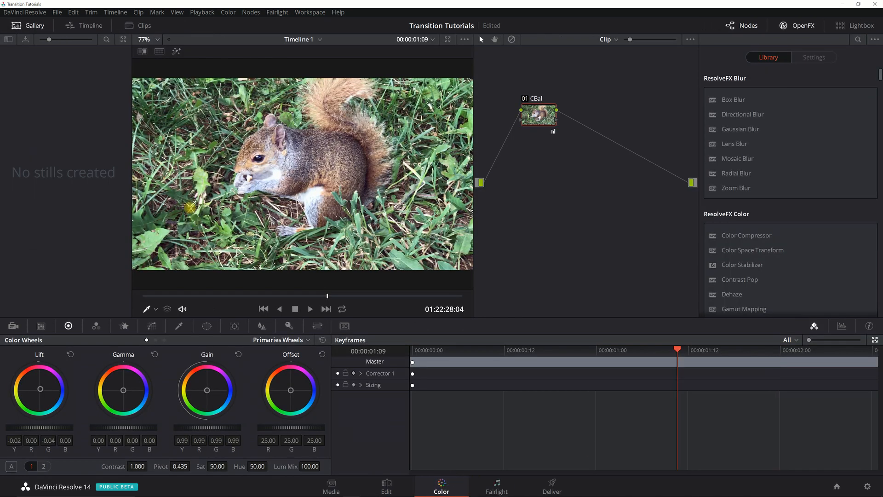
{"action": "mouse_move", "coordinate": [509, 116]}
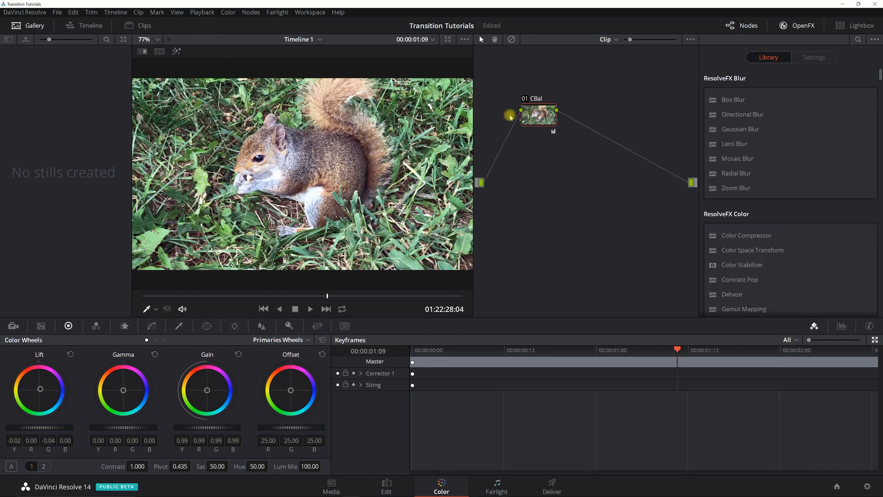
{"action": "mouse_move", "coordinate": [375, 186]}
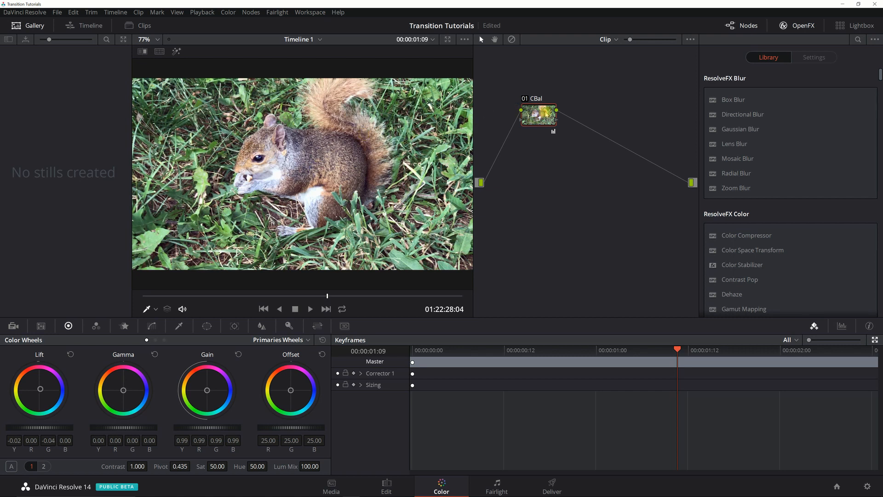
{"action": "mouse_move", "coordinate": [547, 115]}
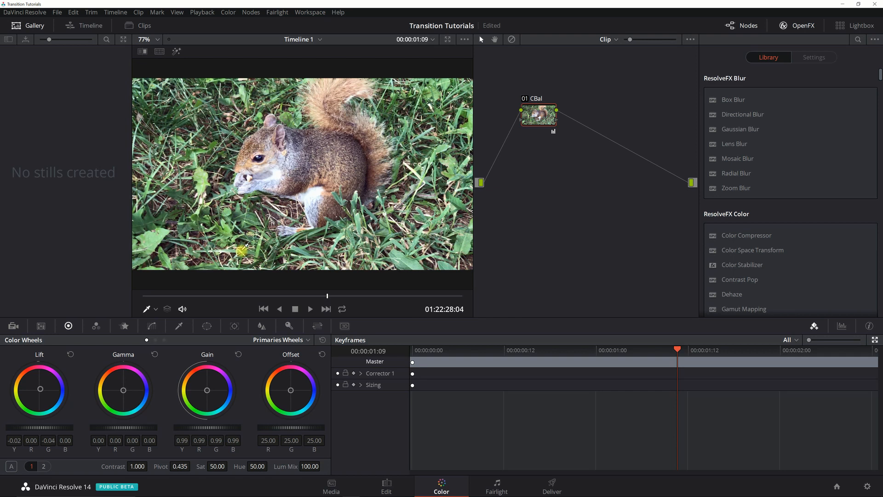
{"action": "mouse_move", "coordinate": [59, 136]}
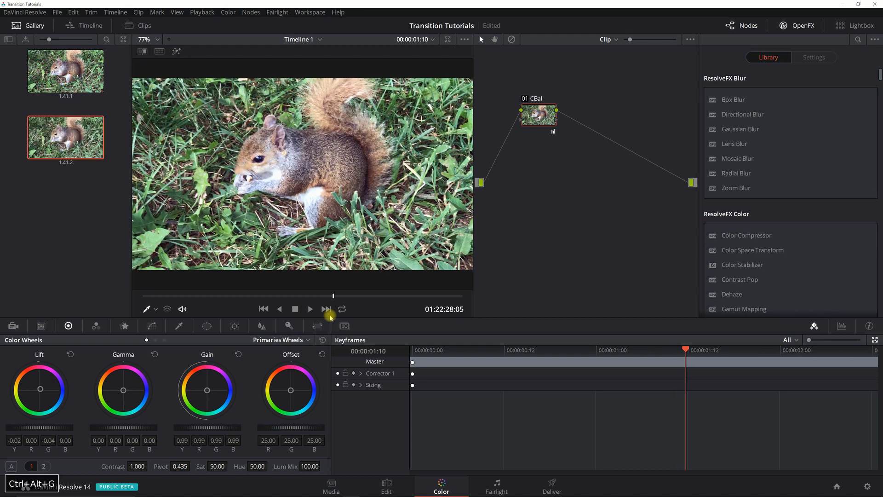
Step frame by frame through the squirrel clip, grabbing stills up to 1.41.12 in the gallery.
{"action": "left_click", "coordinate": [326, 309]}
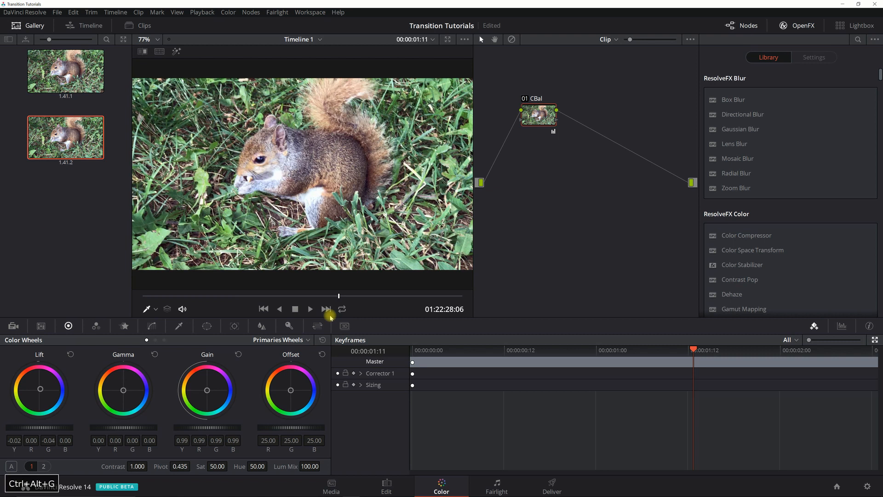
{"action": "left_click", "coordinate": [325, 308]}
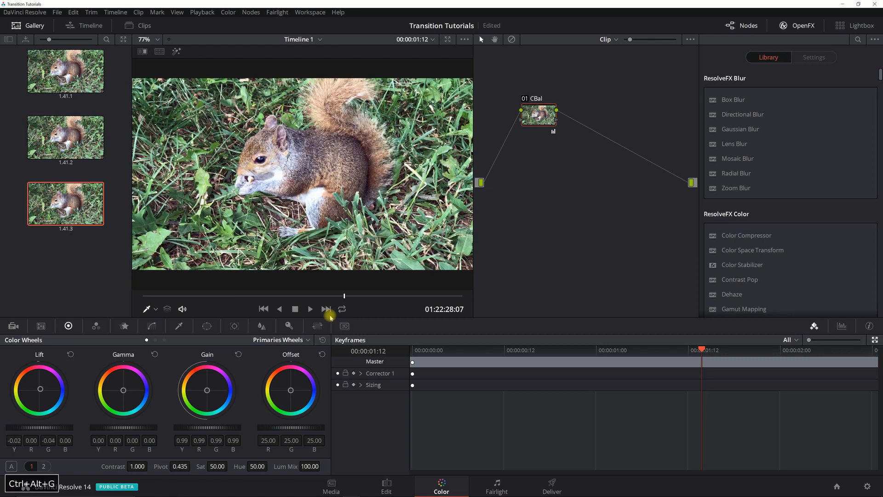
{"action": "left_click", "coordinate": [325, 308]}
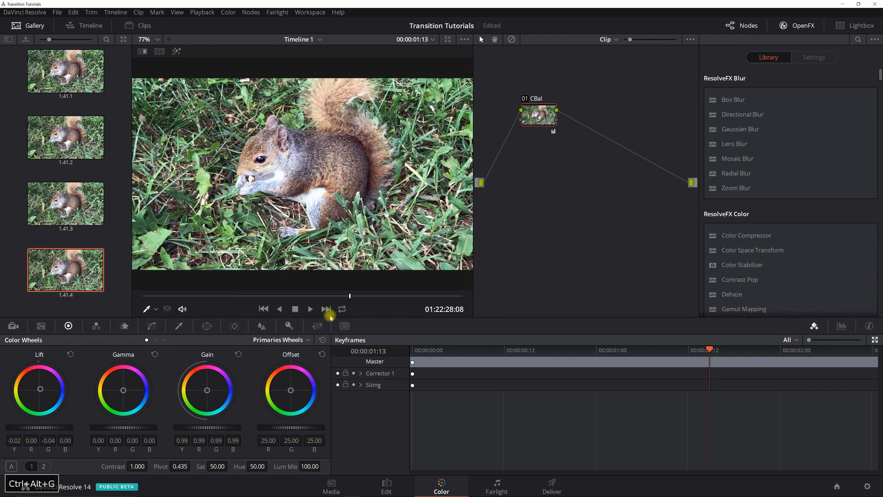
{"action": "left_click", "coordinate": [326, 308]}
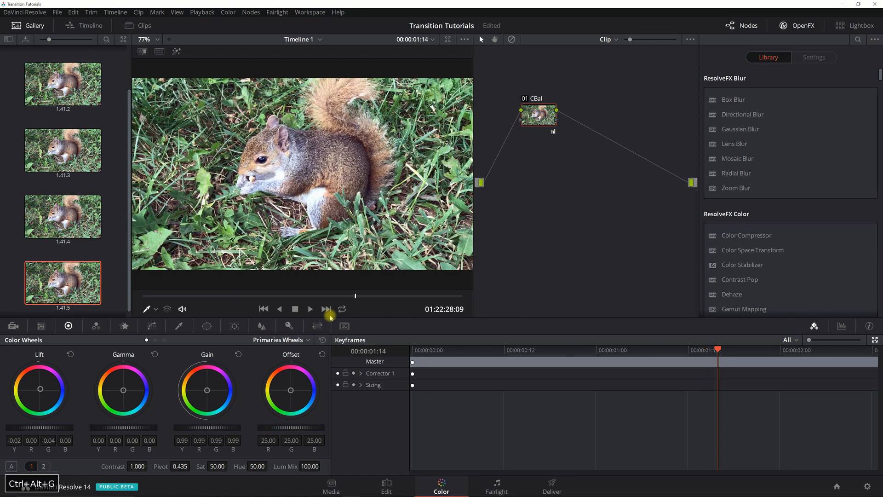
{"action": "left_click", "coordinate": [326, 309]}
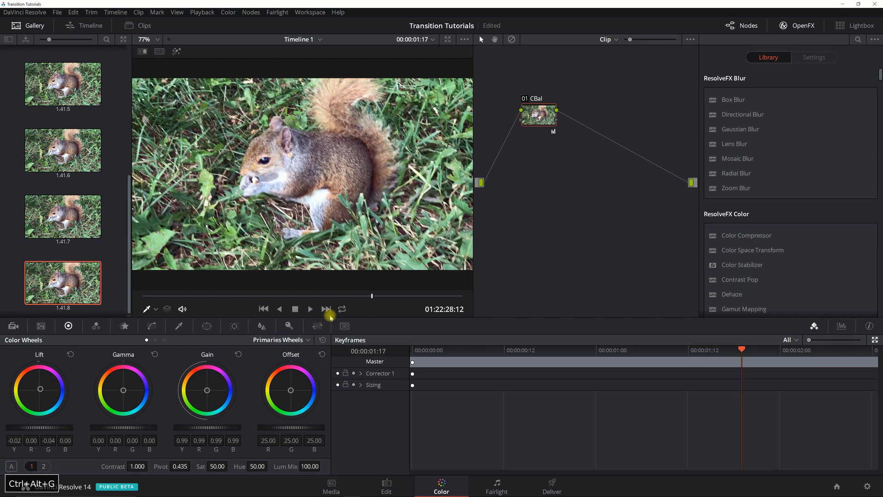
{"action": "left_click", "coordinate": [325, 309]}
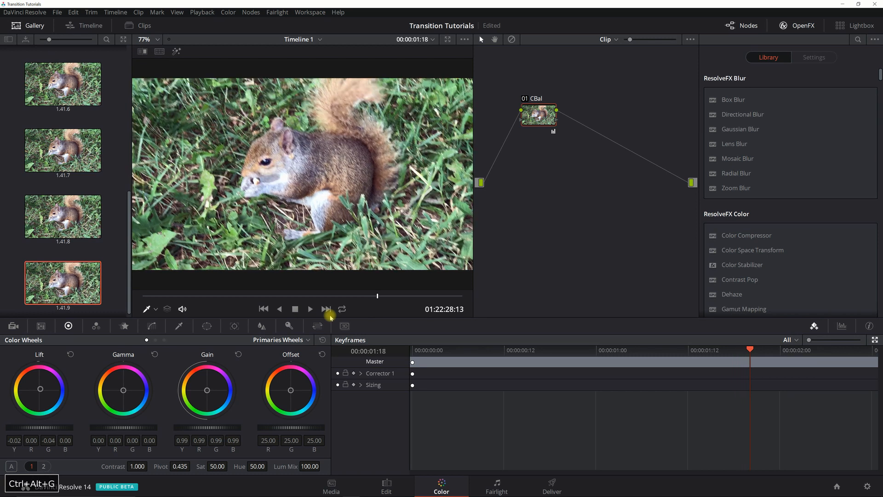
{"action": "left_click", "coordinate": [325, 309]}
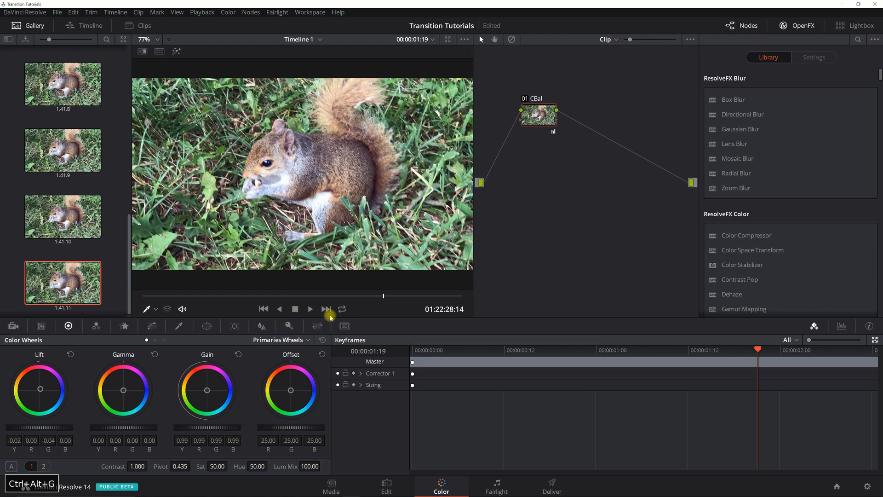
{"action": "left_click", "coordinate": [325, 309]}
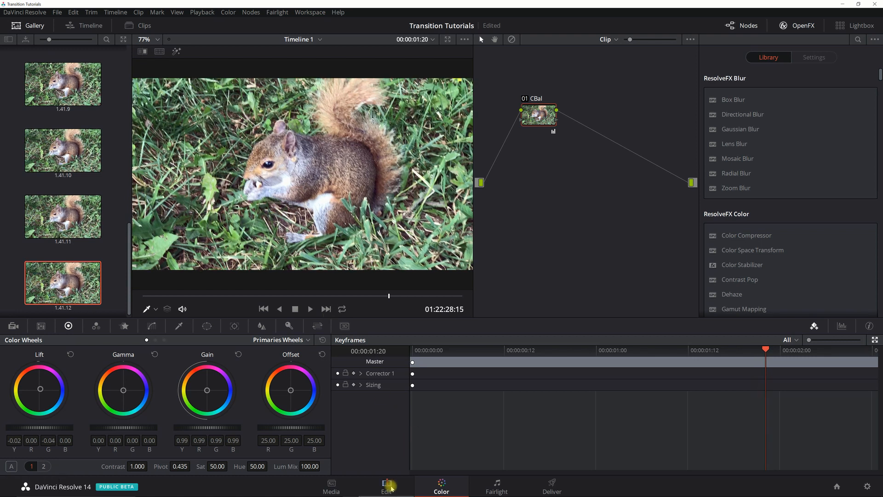
{"action": "left_click", "coordinate": [385, 486]}
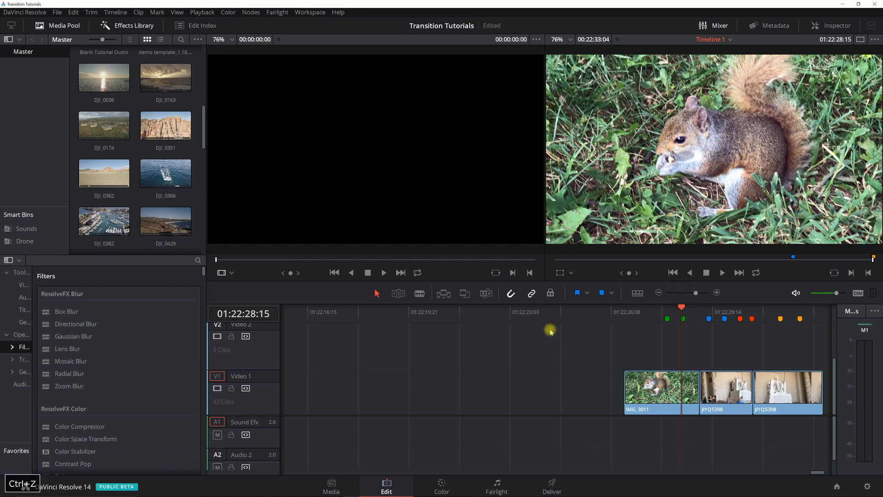
{"action": "left_click", "coordinate": [440, 485]}
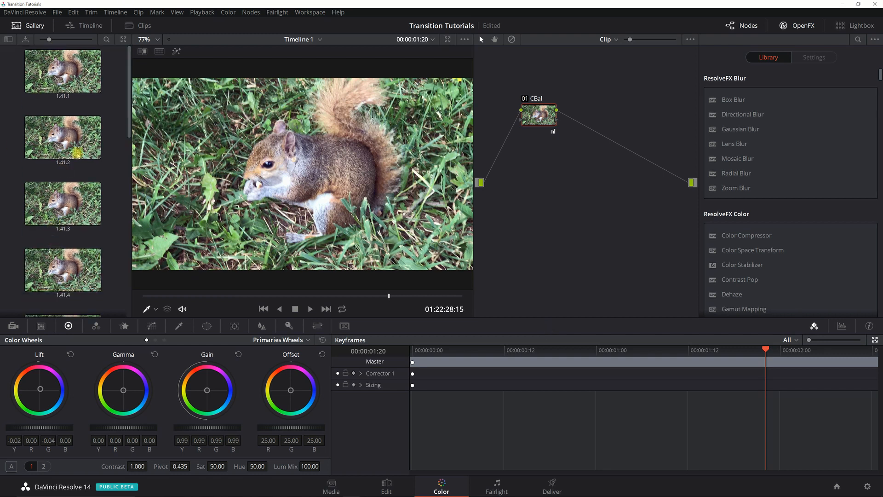
Start exporting the selected gallery stills and browse into Media (E:) > Scribble.
{"action": "right_click", "coordinate": [75, 77]}
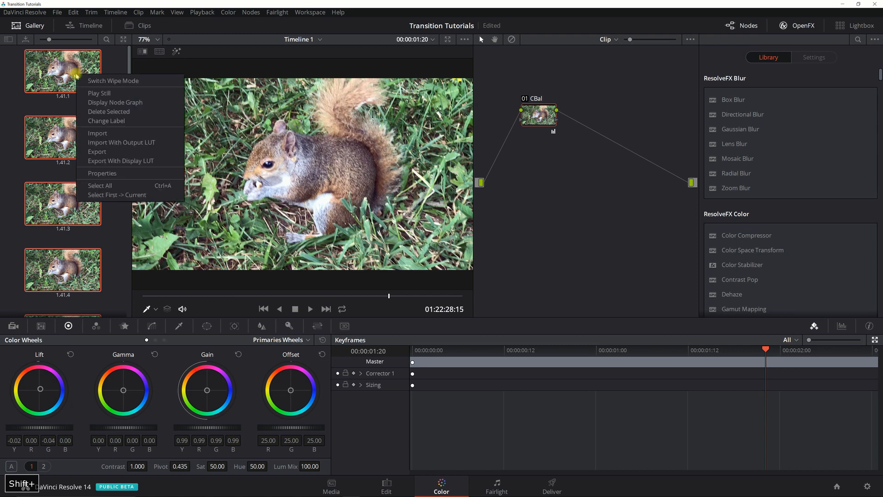
{"action": "mouse_move", "coordinate": [103, 117]}
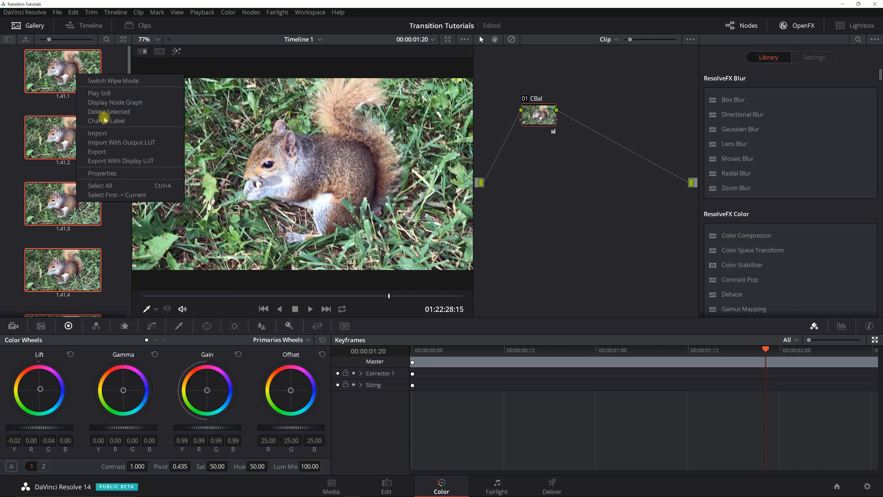
{"action": "mouse_move", "coordinate": [98, 152]}
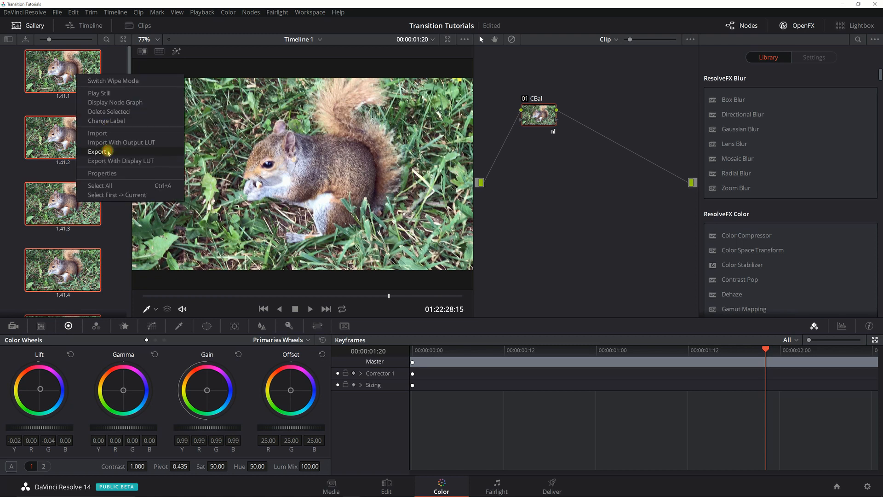
{"action": "left_click", "coordinate": [97, 151]}
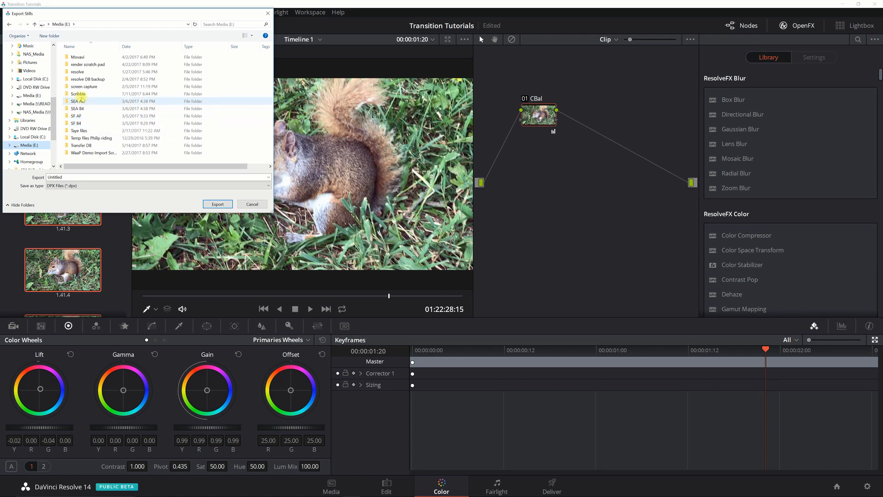
{"action": "mouse_move", "coordinate": [78, 93]}
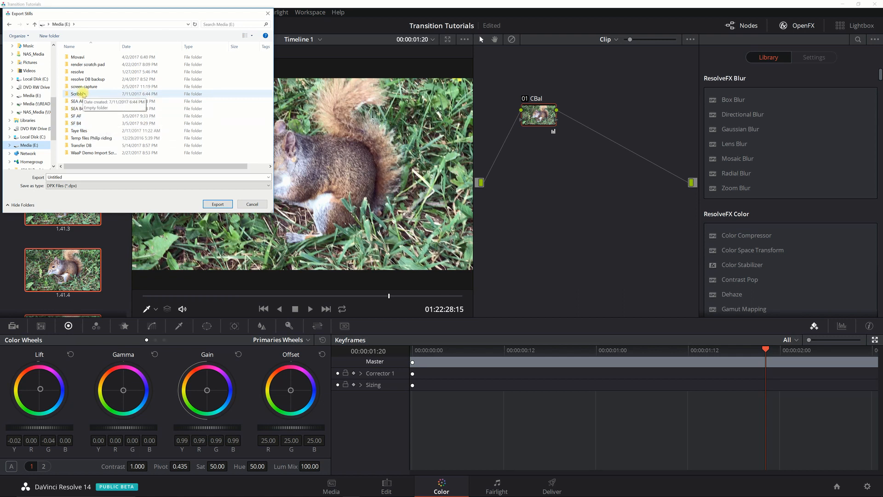
{"action": "double_click", "coordinate": [79, 94]}
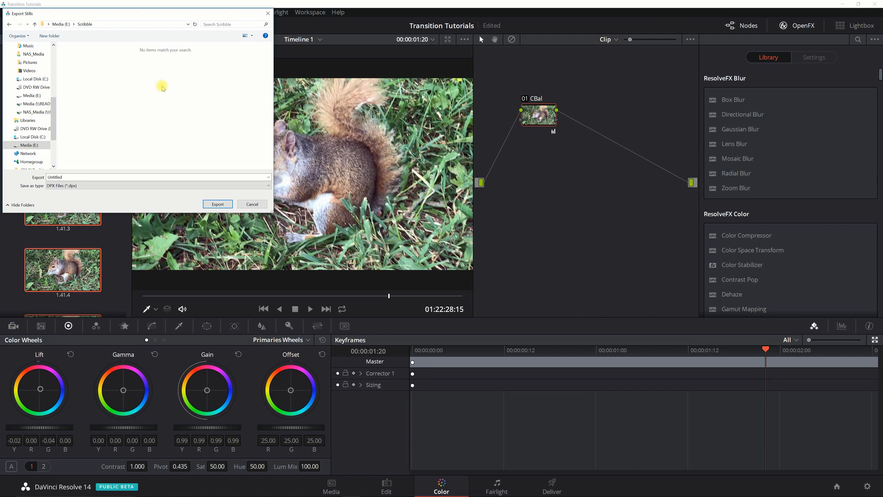
Create a new folder named Seq1b4 inside Scribble.
{"action": "right_click", "coordinate": [161, 87]}
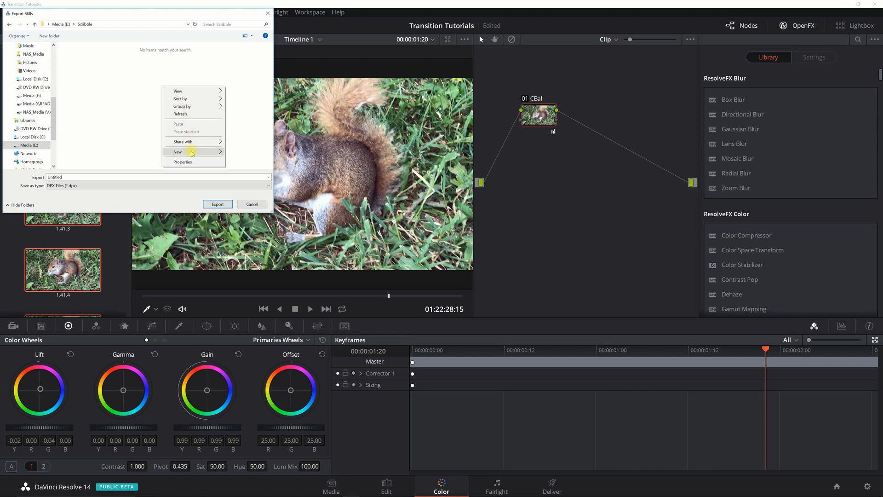
{"action": "left_click", "coordinate": [178, 151]}
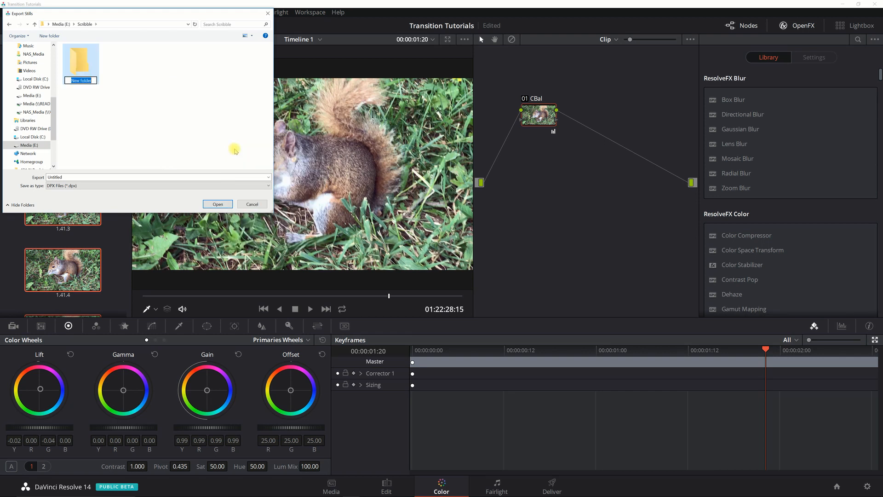
{"action": "type", "text": "Seq1b4"}
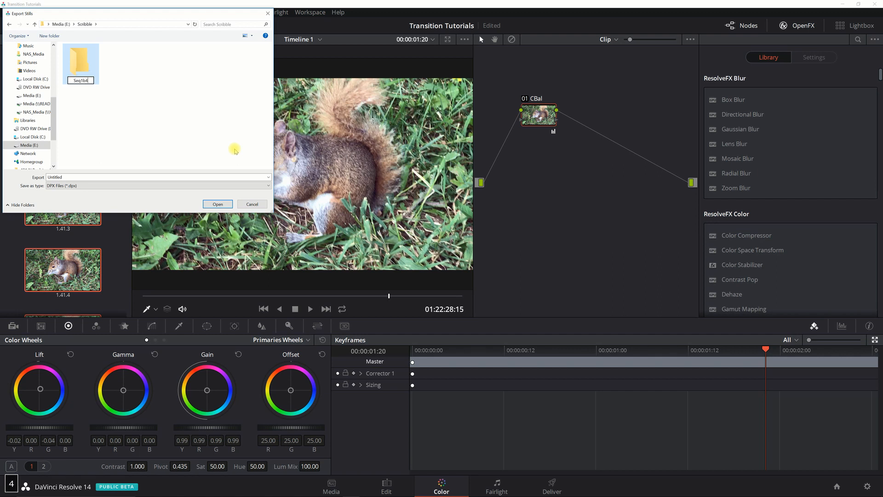
{"action": "key", "text": "Enter"}
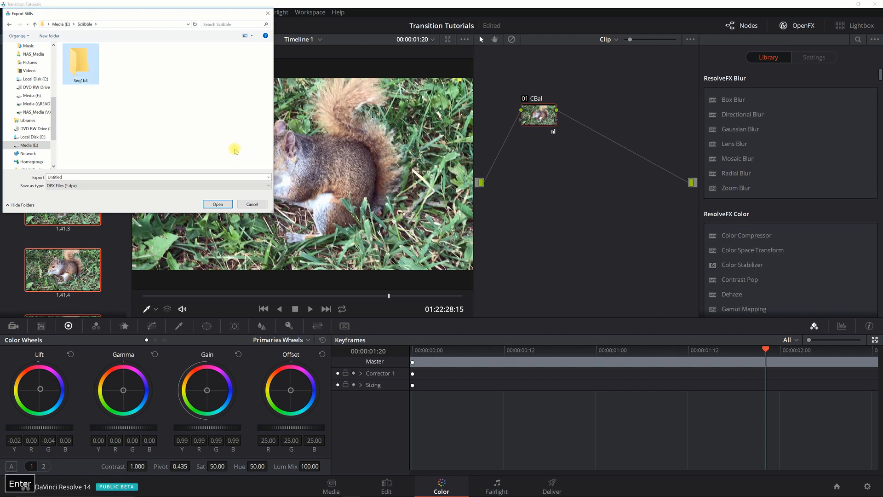
Export the stills into Seq1b4 as JPEG files named Seq1, then return to the Edit page.
{"action": "double_click", "coordinate": [80, 63]}
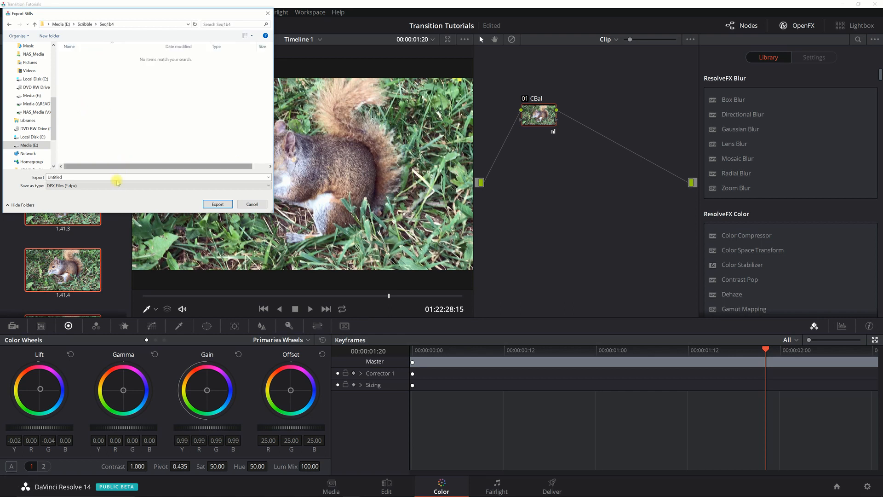
{"action": "left_click", "coordinate": [157, 185]}
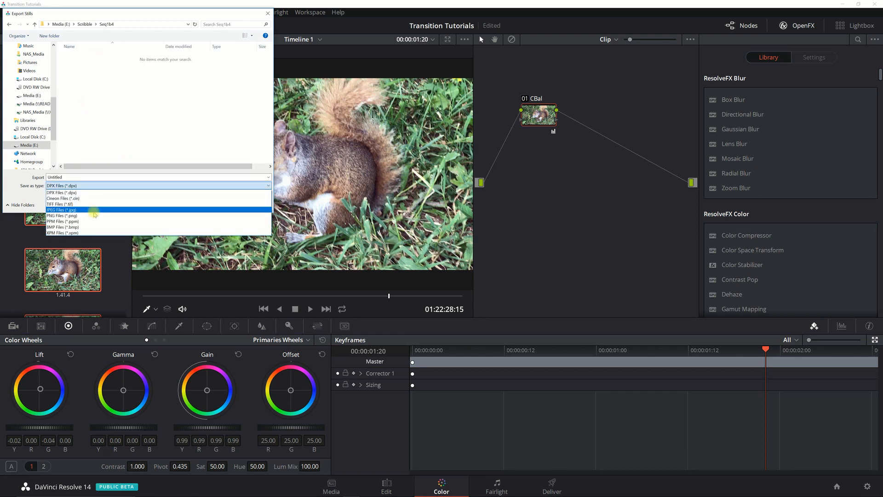
{"action": "left_click", "coordinate": [62, 210]}
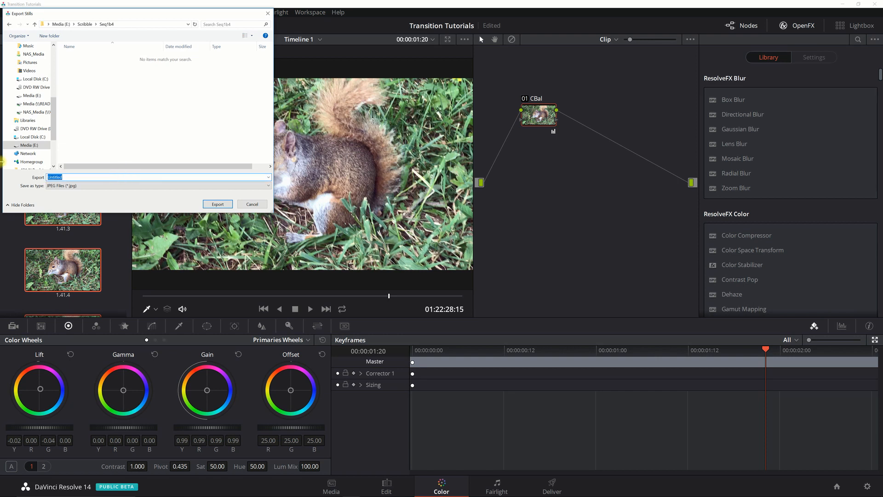
{"action": "type", "text": "Seq1"}
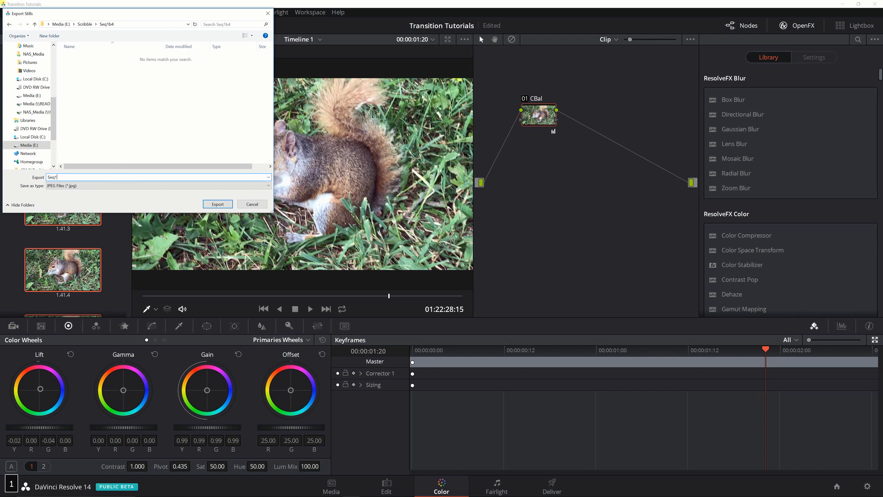
{"action": "left_click", "coordinate": [126, 177]}
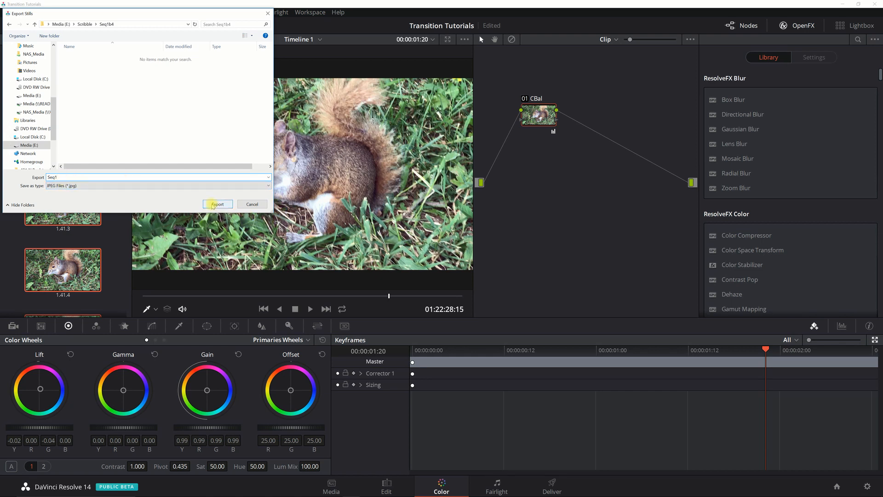
{"action": "left_click", "coordinate": [218, 204]}
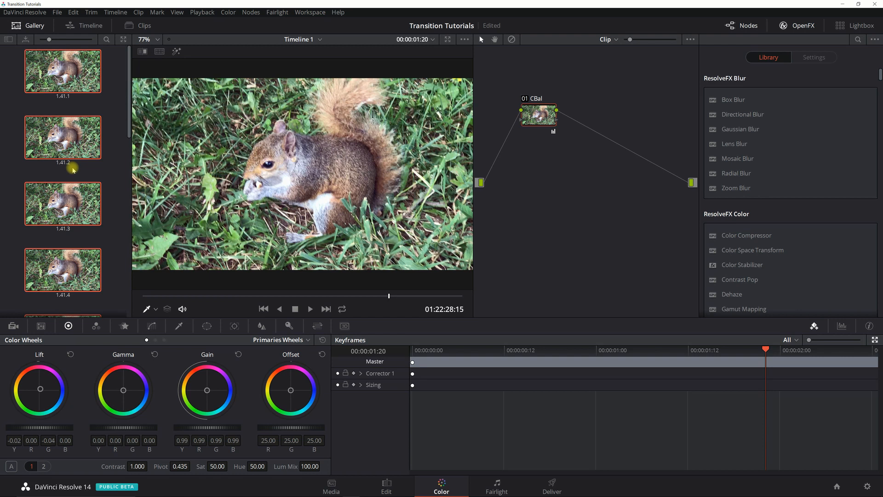
{"action": "mouse_move", "coordinate": [397, 491]}
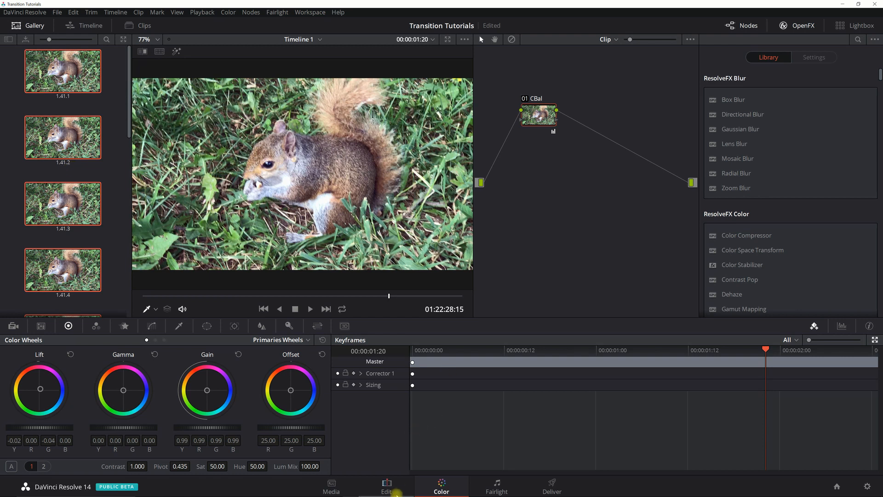
{"action": "left_click", "coordinate": [385, 486]}
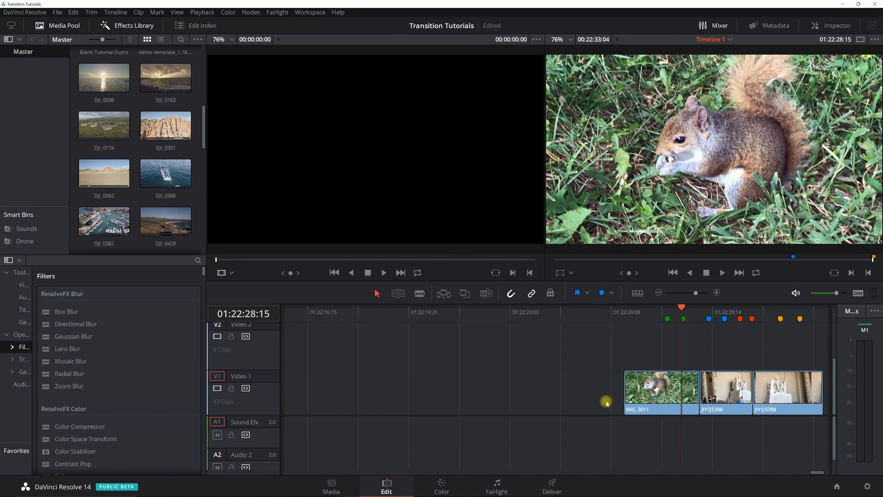
Open Seq1b4 in File Explorer and delete the DPX stills, leaving the twelve JPG frames.
{"action": "left_click", "coordinate": [440, 486]}
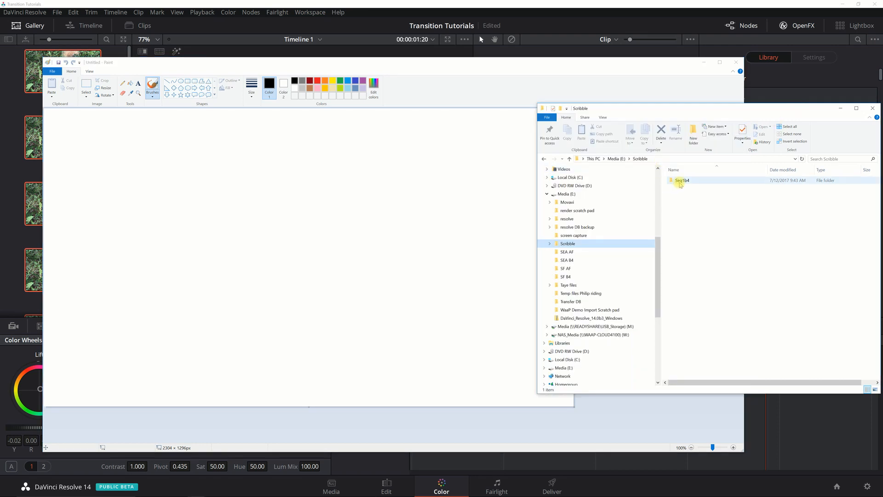
{"action": "double_click", "coordinate": [684, 180]}
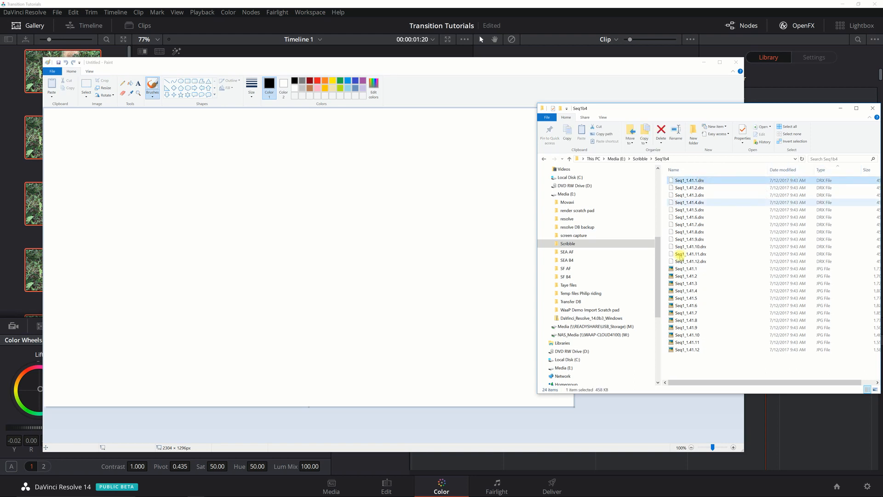
{"action": "left_click", "coordinate": [689, 261]}
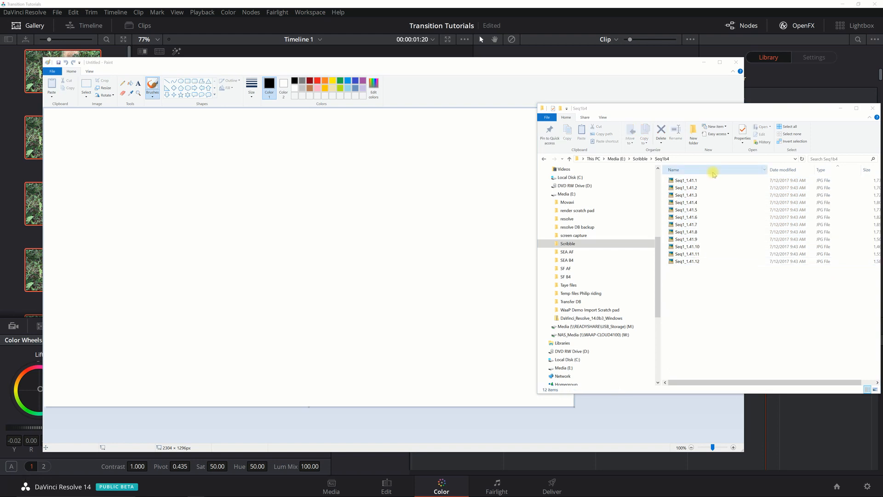
{"action": "left_click", "coordinate": [687, 260]}
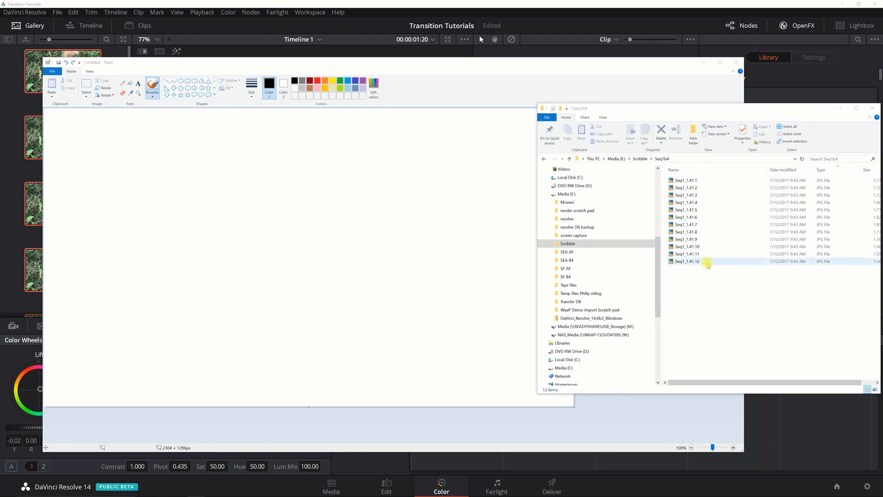
{"action": "left_click", "coordinate": [686, 179]}
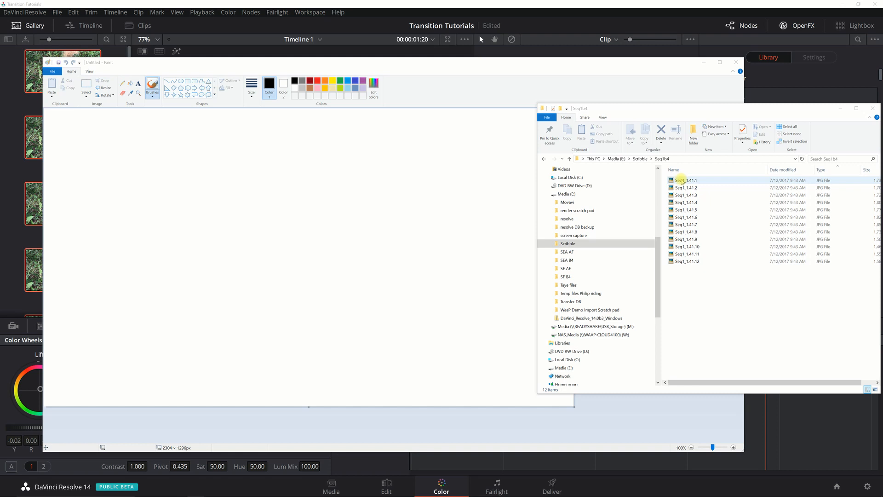
{"action": "left_click", "coordinate": [687, 180]}
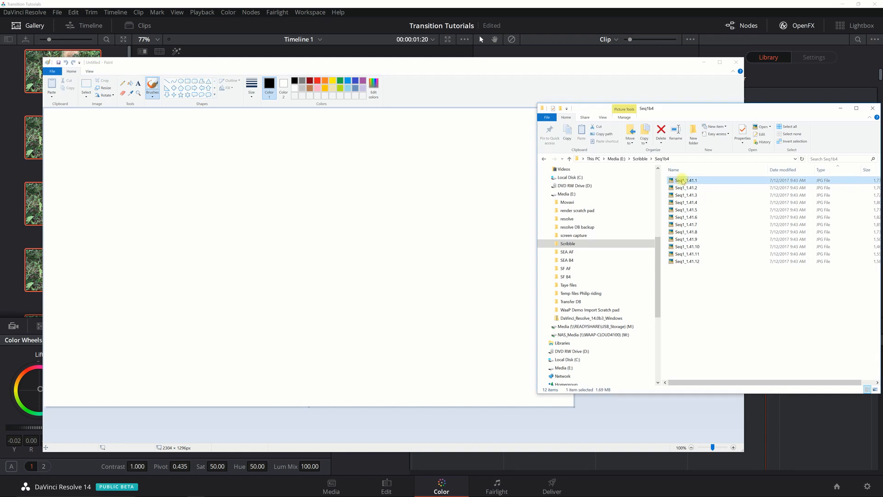
Open Seq1_1.41.1 in Paint with a thick brush size and white Color 1.
{"action": "double_click", "coordinate": [684, 180]}
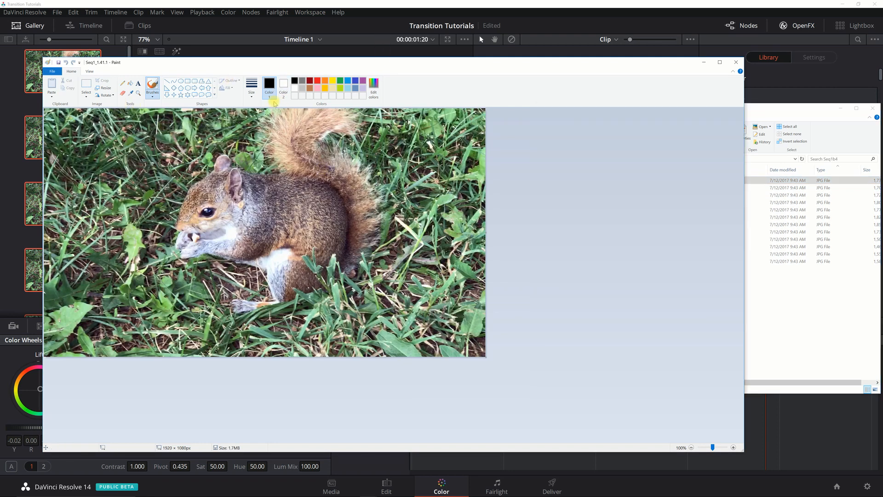
{"action": "left_click", "coordinate": [152, 87]}
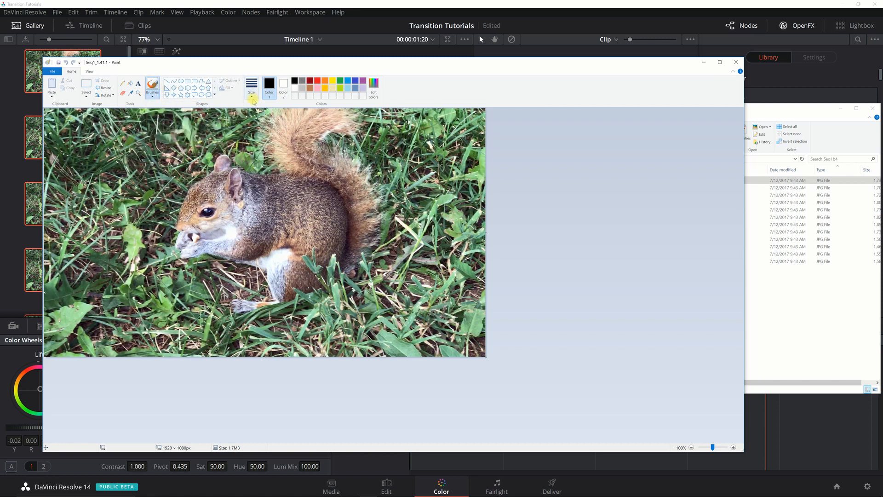
{"action": "left_click", "coordinate": [252, 88]}
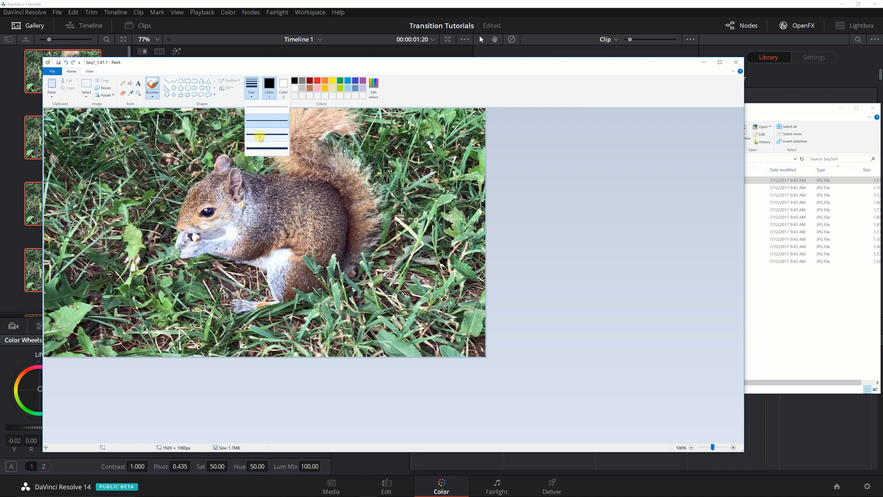
{"action": "left_click", "coordinate": [251, 88]}
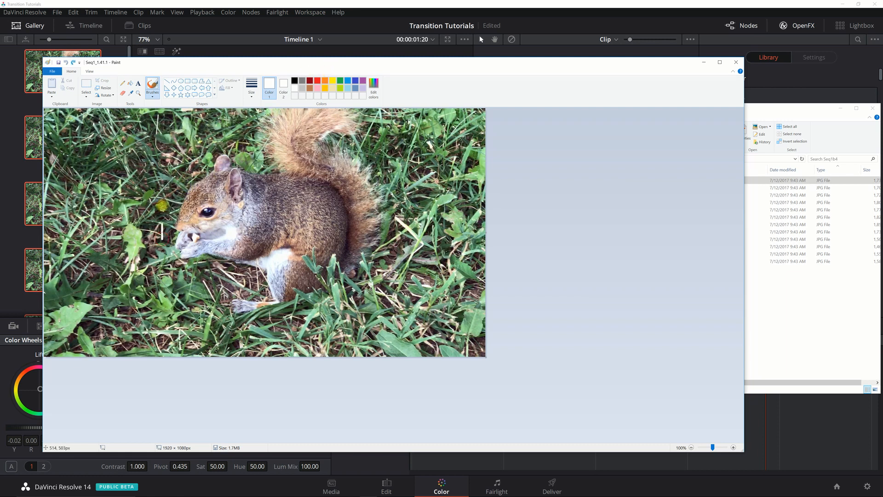
Trace a white outline around the squirrel and a red ring around its eye.
{"action": "left_click_drag", "start_coordinate": [164, 236], "coordinate": [257, 116]}
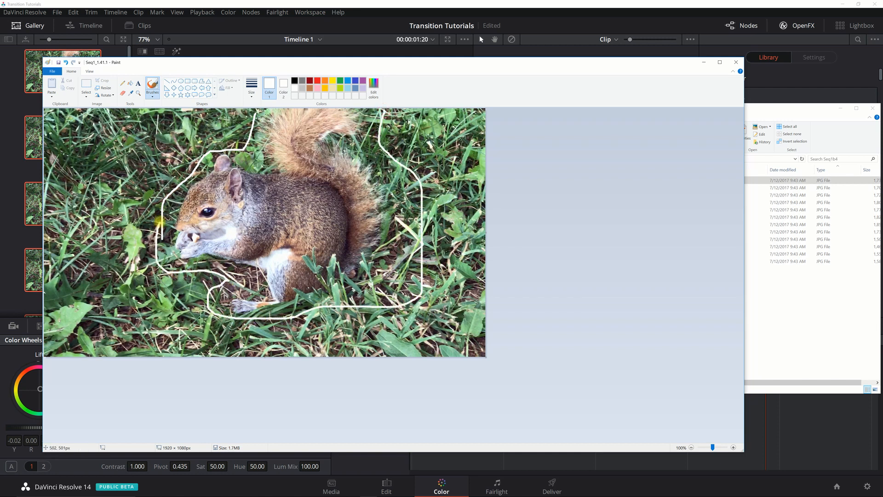
{"action": "key", "text": "ctrl+z"}
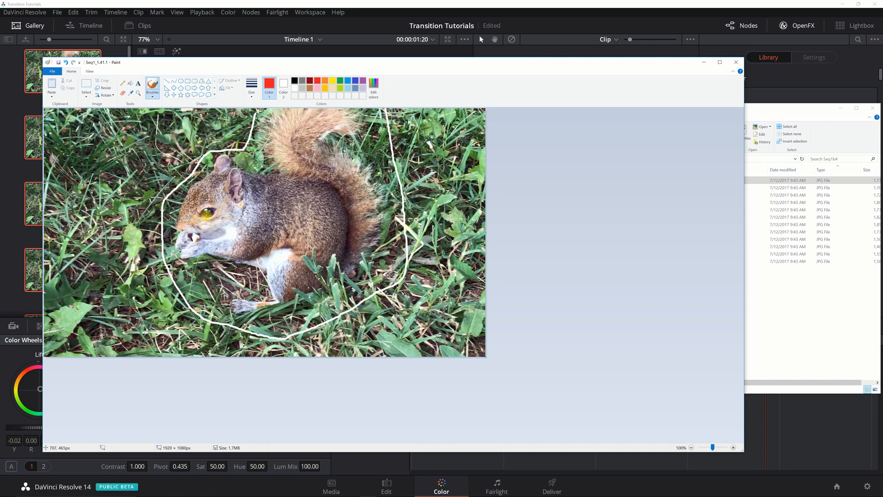
{"action": "key", "text": "ctrl+z"}
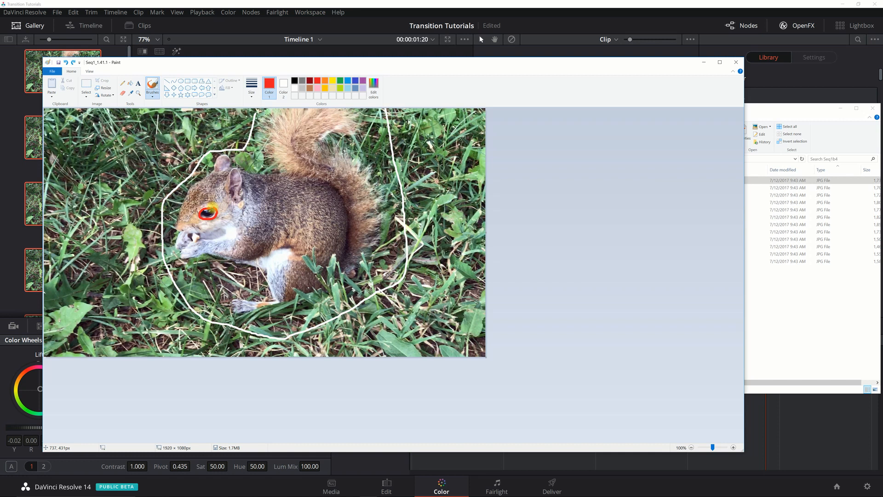
{"action": "left_click", "coordinate": [252, 212]}
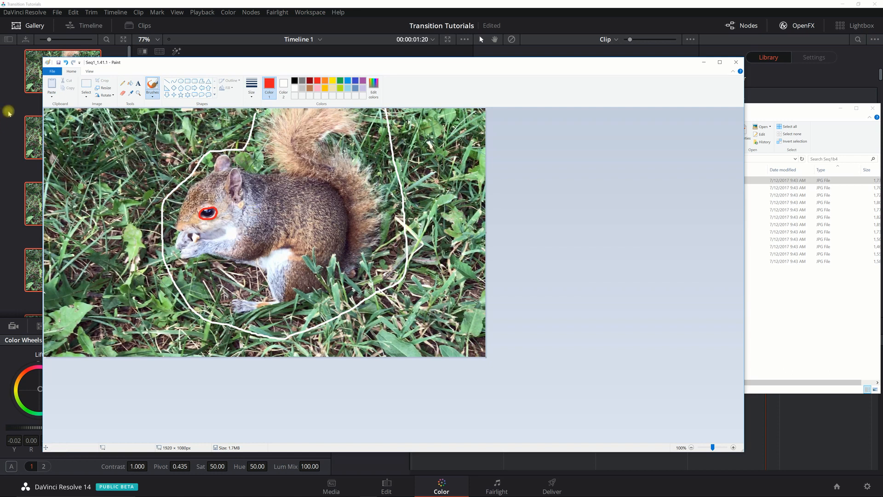
{"action": "left_click", "coordinate": [51, 70]}
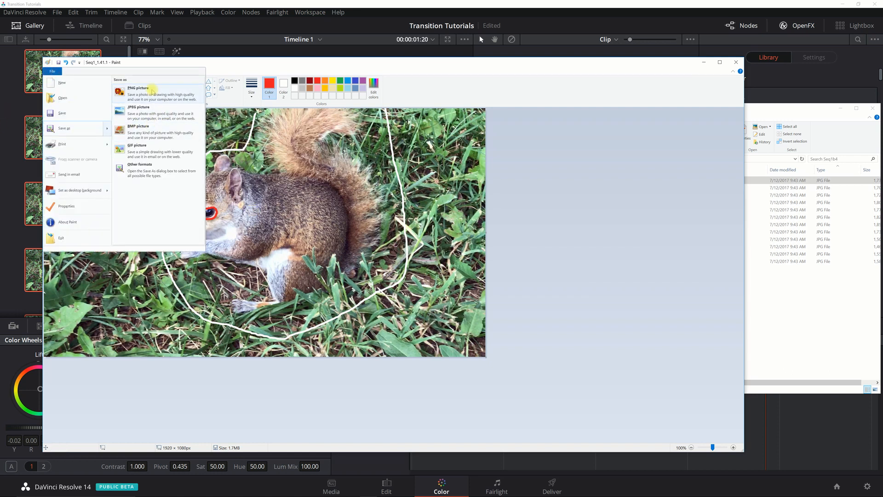
Save the traced frame as a PNG in a new Seq1AF folder inside Scribble.
{"action": "left_click", "coordinate": [138, 88]}
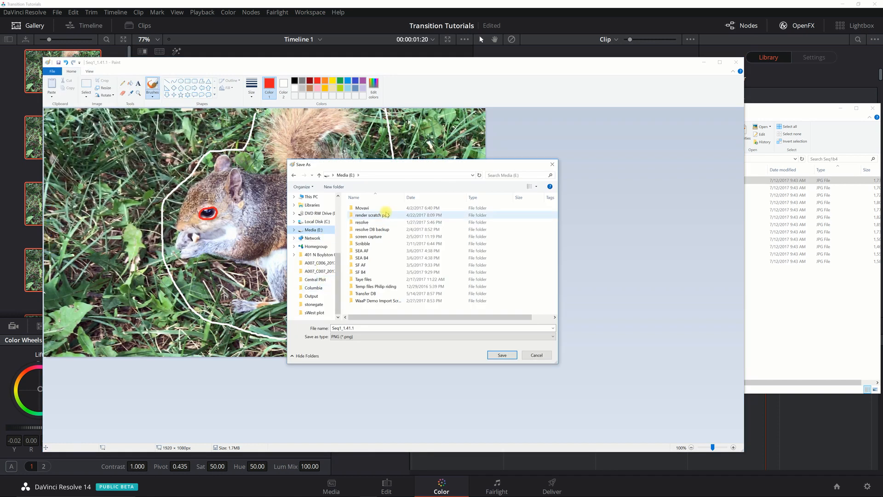
{"action": "double_click", "coordinate": [362, 242]}
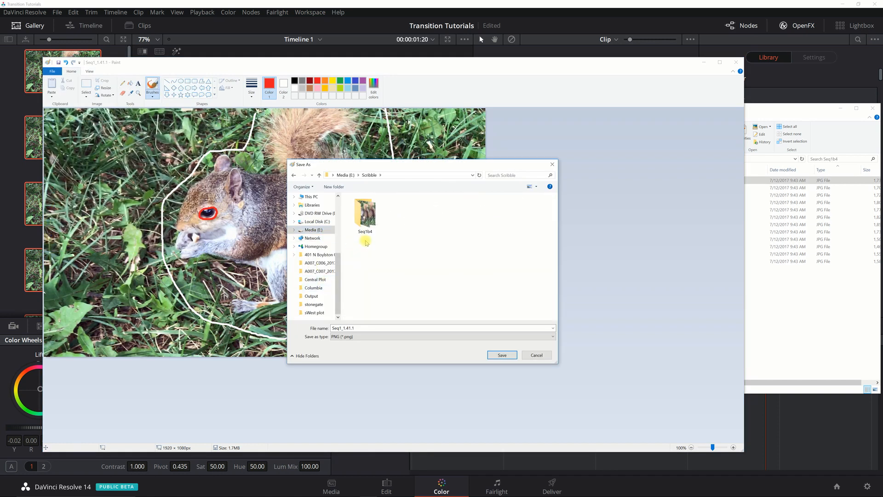
{"action": "left_click", "coordinate": [333, 187]}
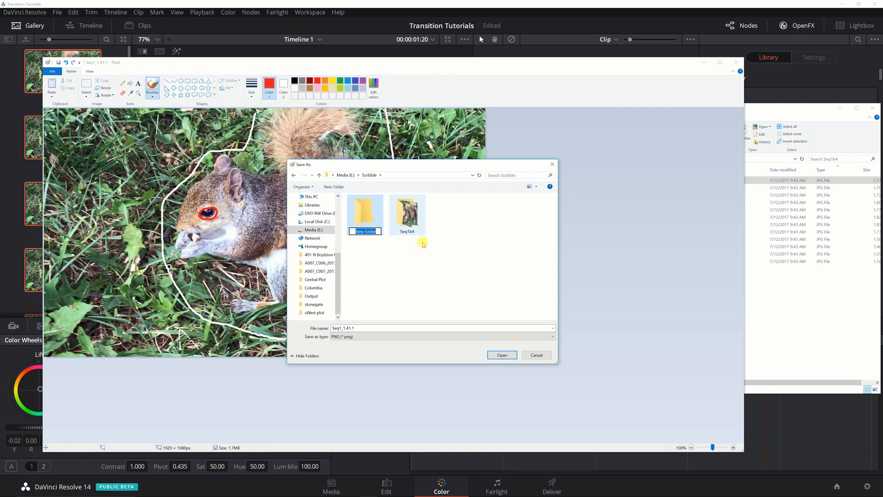
{"action": "type", "text": "Seq1AF"}
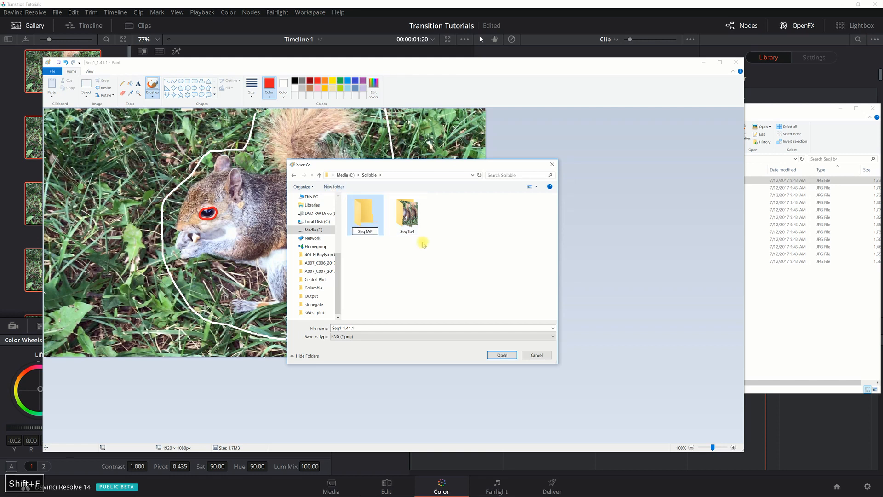
{"action": "double_click", "coordinate": [365, 212]}
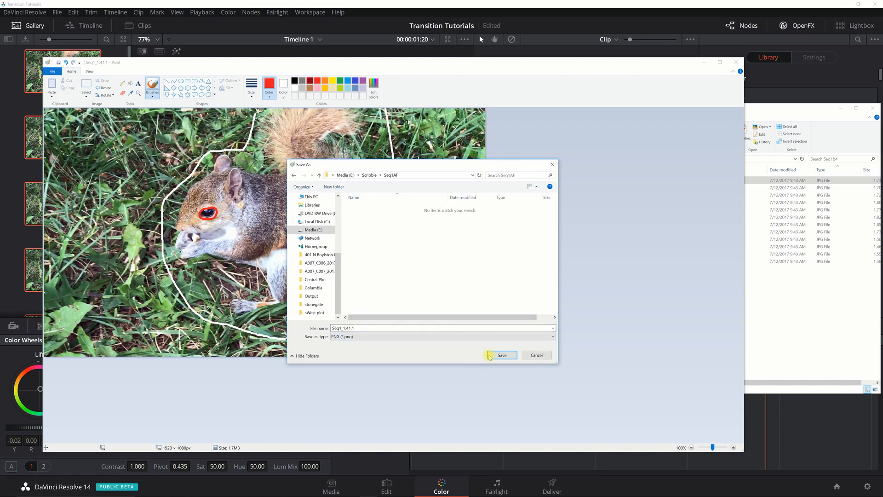
{"action": "left_click", "coordinate": [502, 355]}
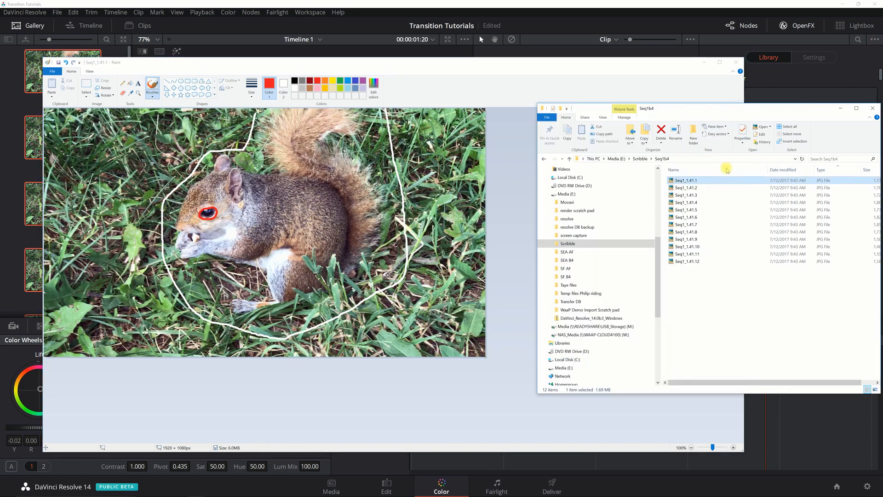
Open Seq1_1.41.2 in Paint and trace the white outline with a red ring around the eye.
{"action": "left_click", "coordinate": [685, 188]}
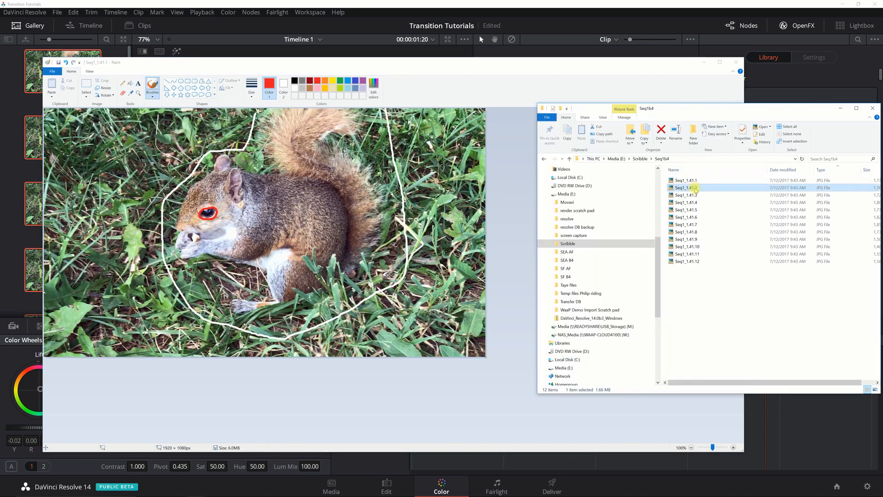
{"action": "left_click", "coordinate": [686, 187]}
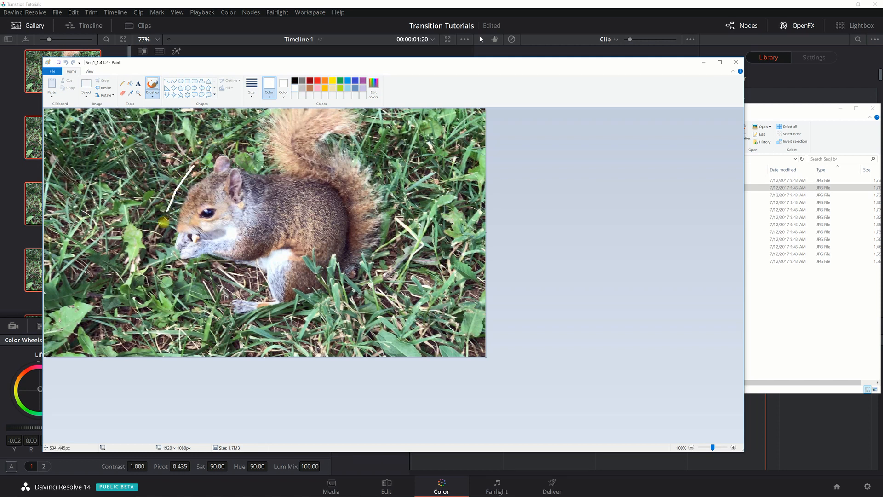
{"action": "left_click_drag", "start_coordinate": [164, 220], "coordinate": [400, 231]}
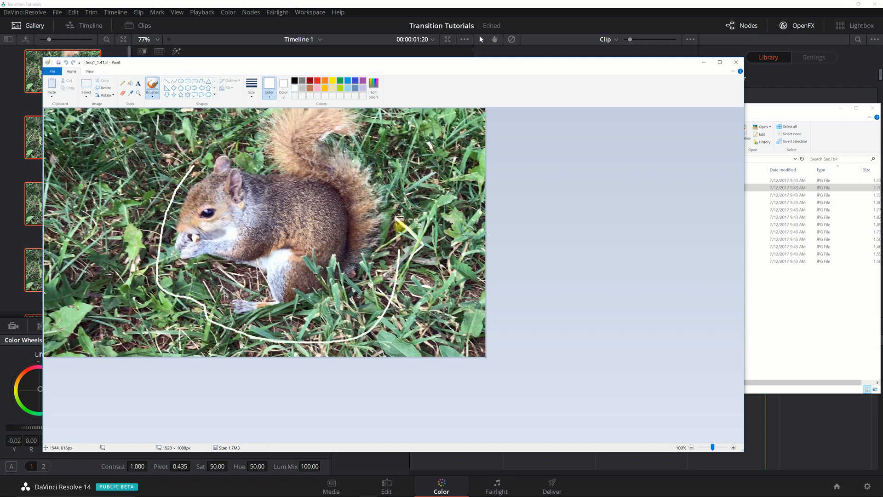
{"action": "left_click_drag", "start_coordinate": [398, 231], "coordinate": [386, 104]}
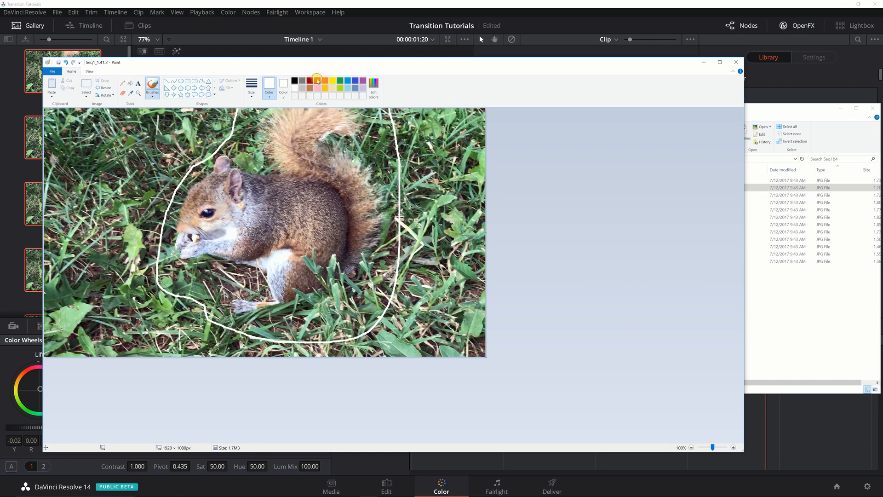
{"action": "left_click", "coordinate": [317, 80]}
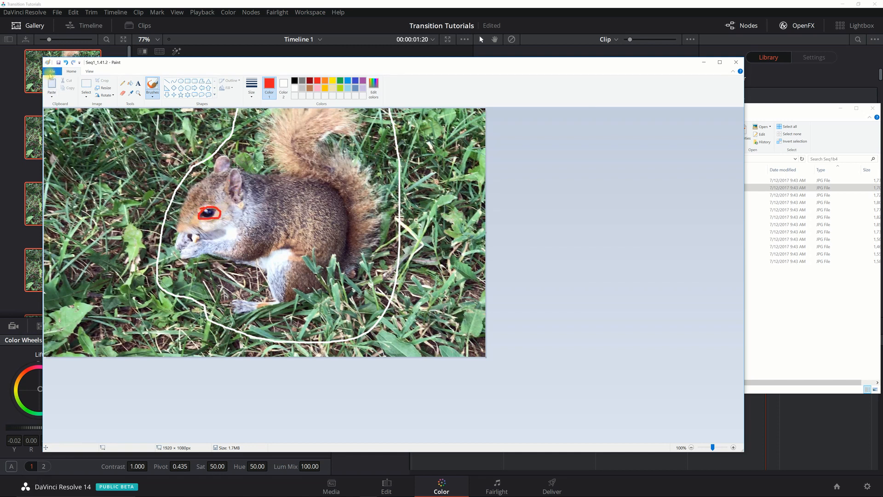
Save the second traced frame as a PNG in the Seq1AF folder.
{"action": "left_click", "coordinate": [52, 70]}
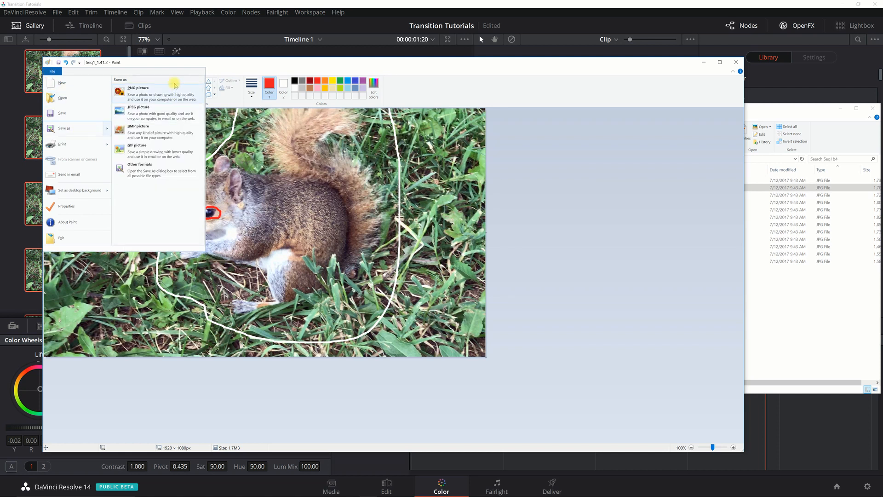
{"action": "left_click", "coordinate": [139, 88]}
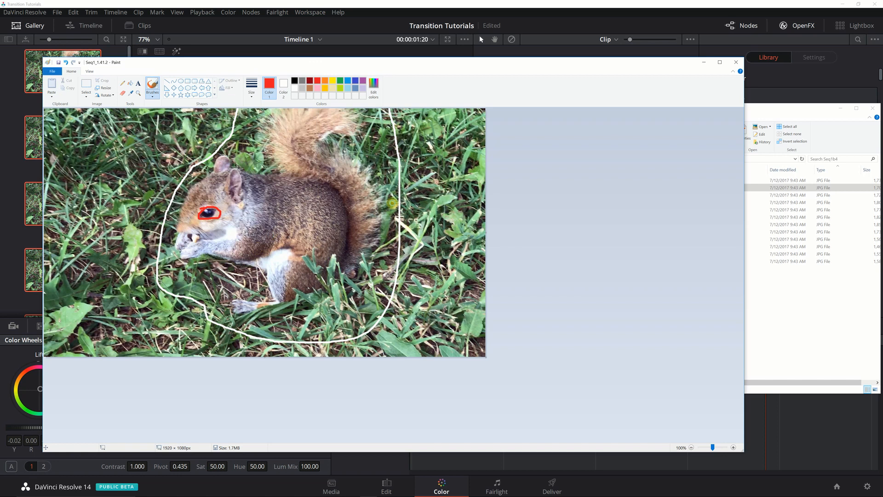
{"action": "left_click", "coordinate": [341, 203]}
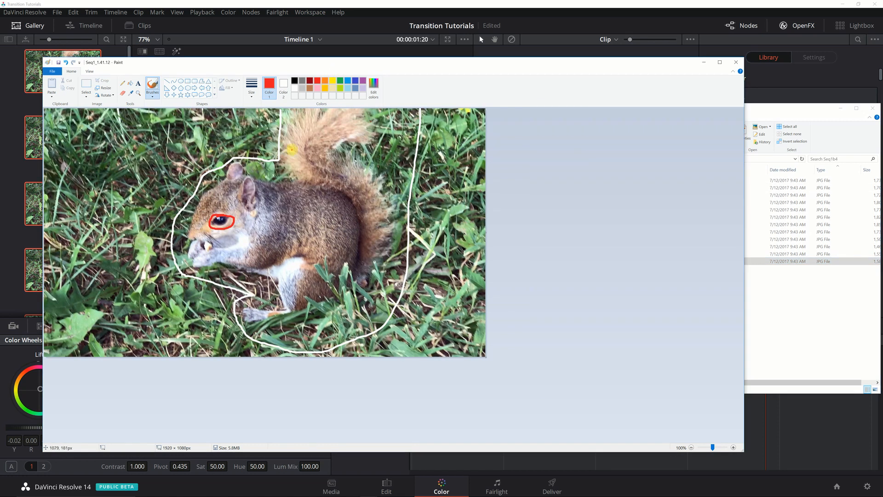
{"action": "mouse_move", "coordinate": [106, 69]}
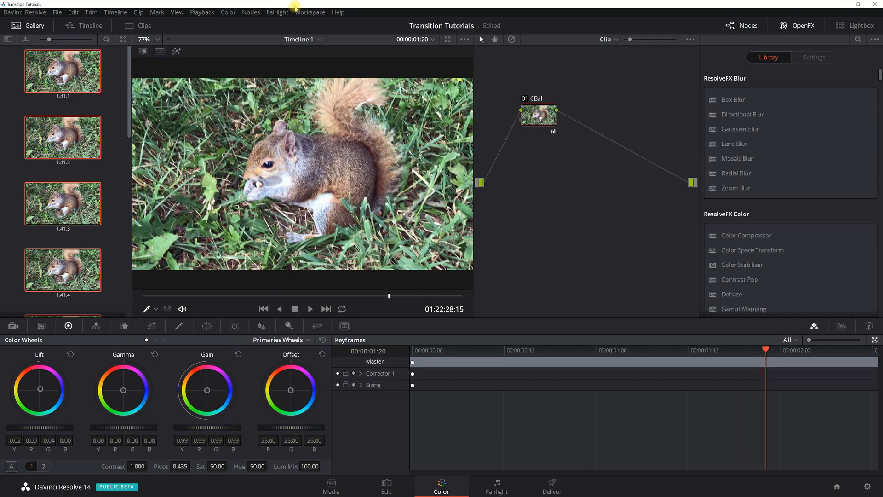
Browse Media Storage to Media (E:) > Scribble > Seq1AF, the folder of traced PNG frames.
{"action": "left_click", "coordinate": [385, 486]}
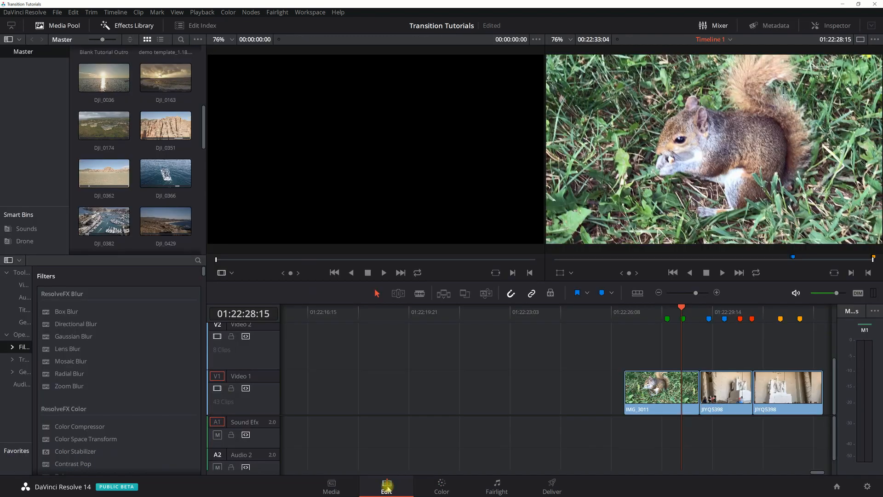
{"action": "left_click", "coordinate": [331, 485]}
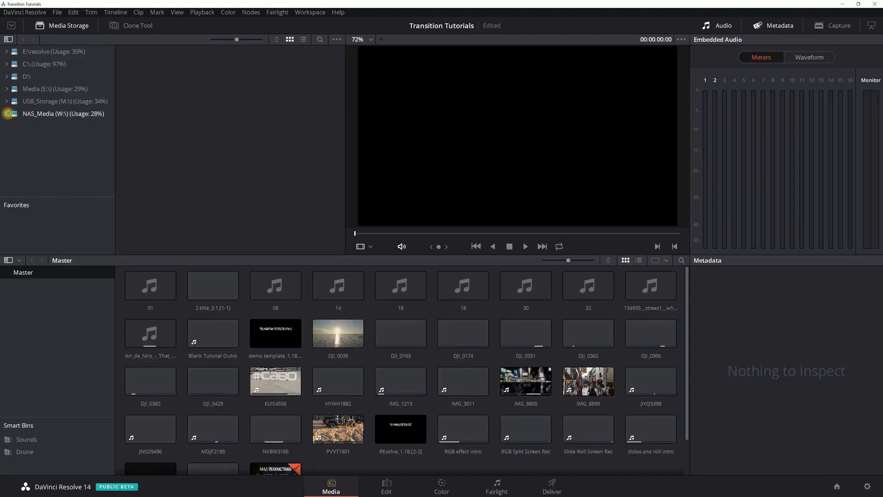
{"action": "left_click", "coordinate": [6, 113]}
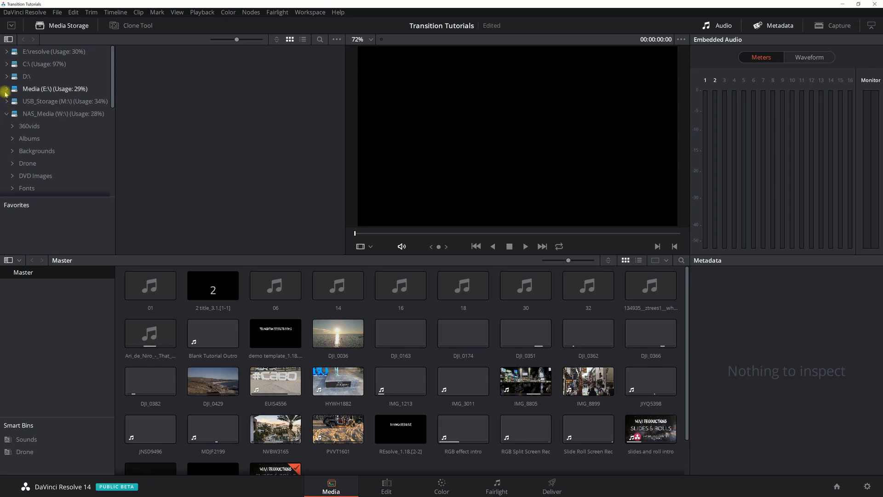
{"action": "left_click", "coordinate": [13, 88]}
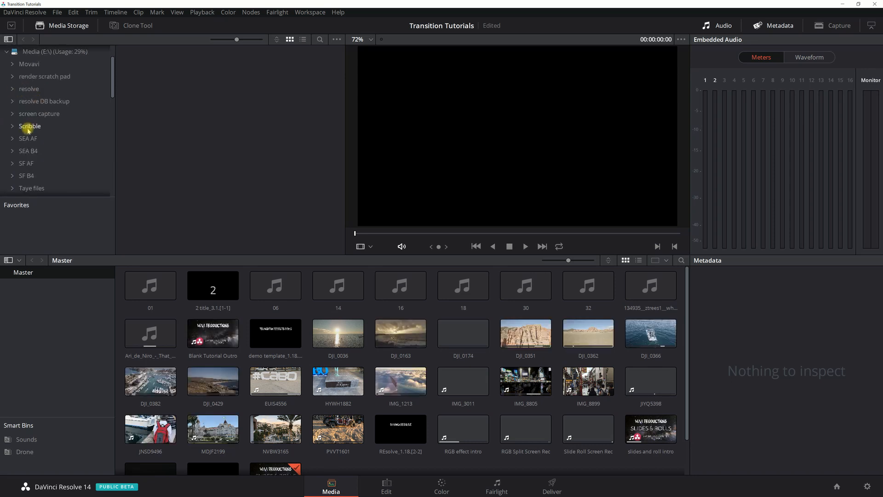
{"action": "left_click", "coordinate": [30, 126]}
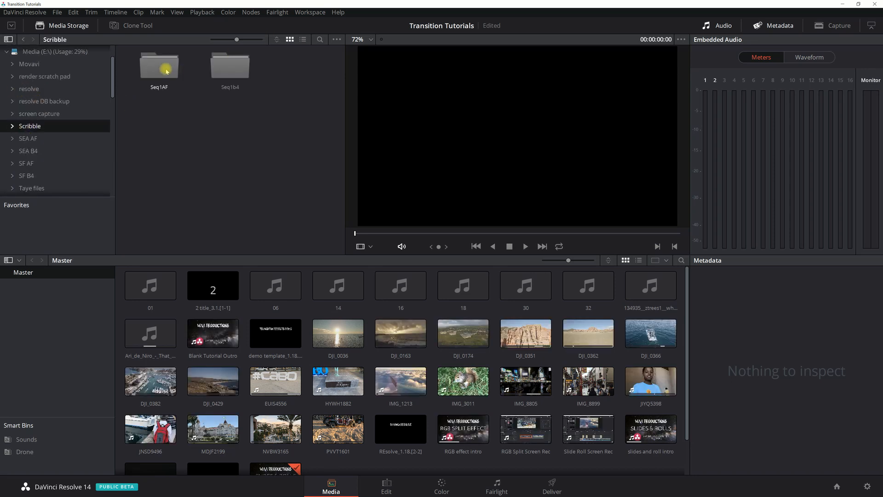
{"action": "double_click", "coordinate": [159, 64]}
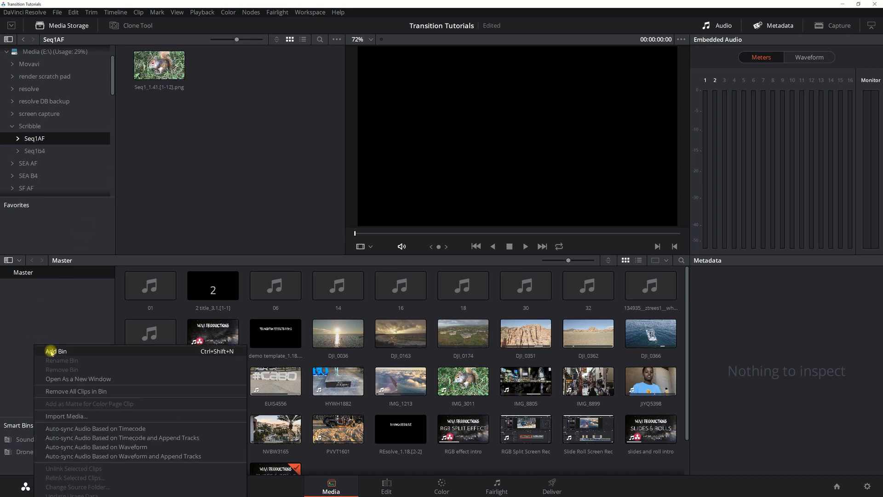
Create a new Media Pool bin named Seq1.
{"action": "left_click", "coordinate": [56, 351]}
{"action": "type", "text": "Seq1"}
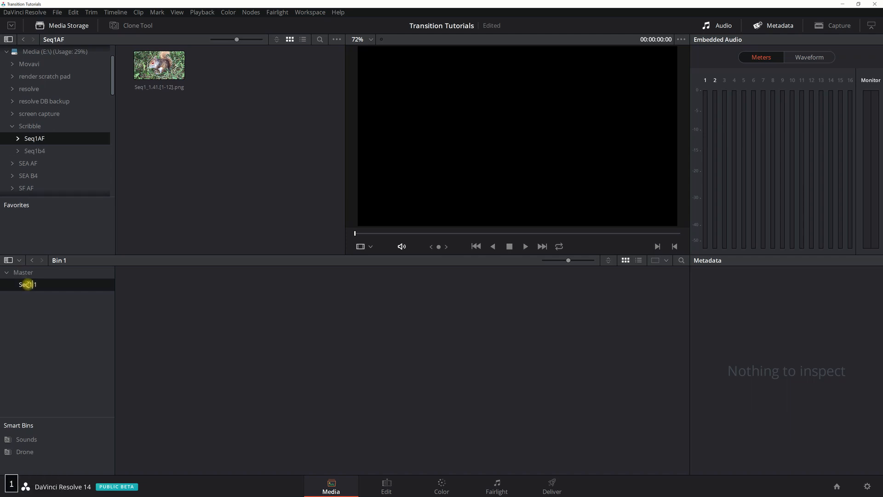
{"action": "key", "text": "Enter"}
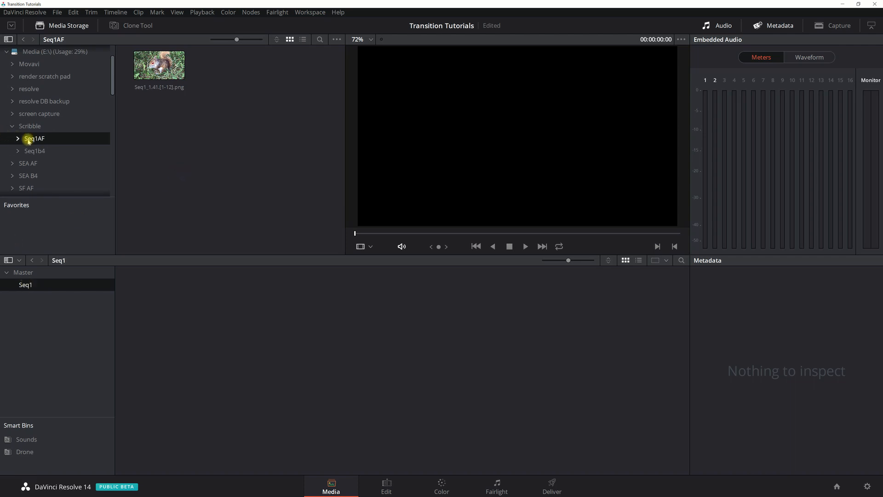
Import Seq1_1.41.[1-12].png into the Seq1 bin and move to the Edit page.
{"action": "left_click", "coordinate": [17, 139]}
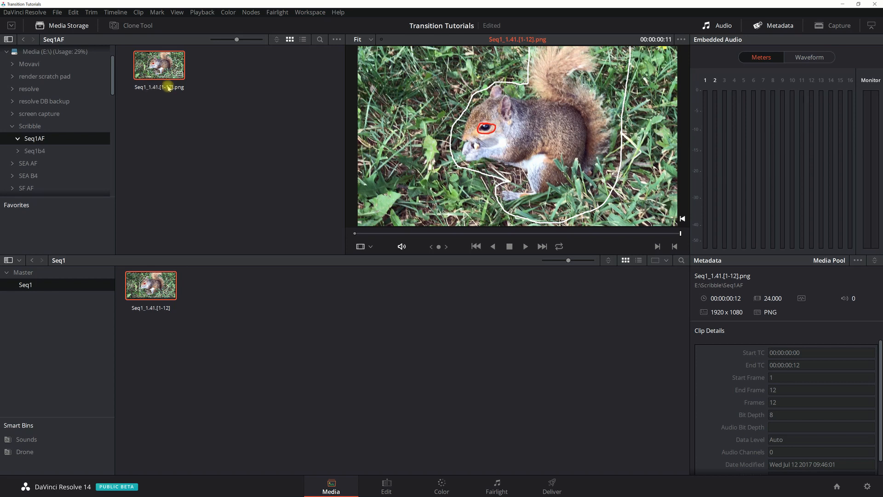
{"action": "mouse_move", "coordinate": [371, 420]}
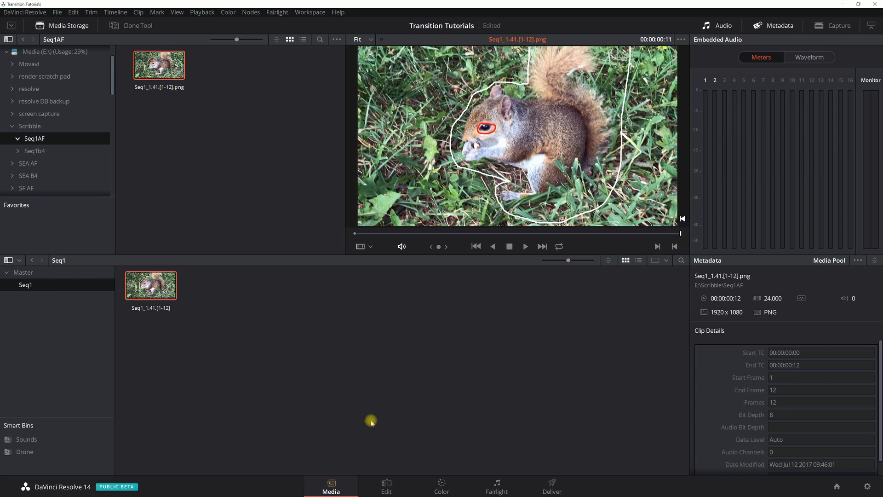
{"action": "mouse_move", "coordinate": [147, 164]}
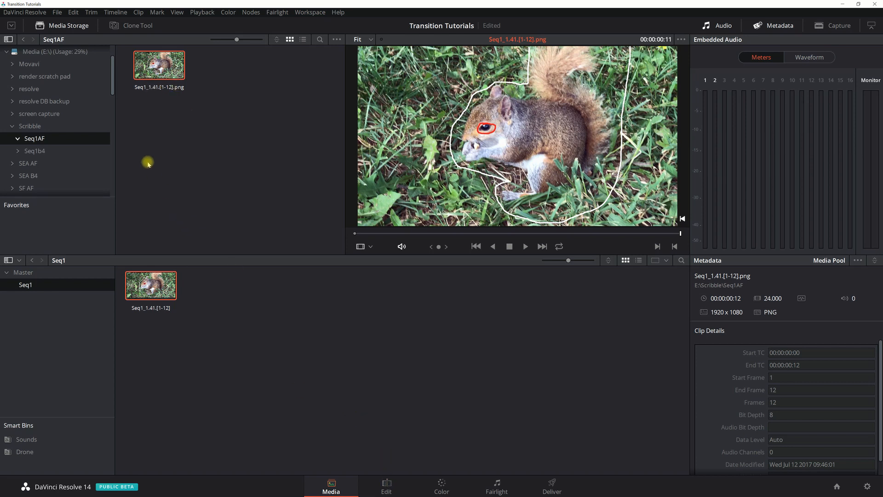
{"action": "mouse_move", "coordinate": [218, 155]}
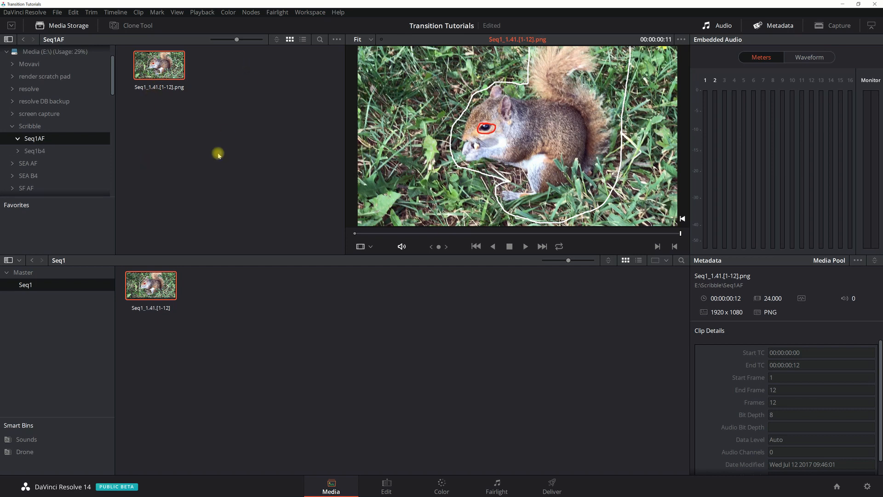
{"action": "mouse_move", "coordinate": [213, 180]}
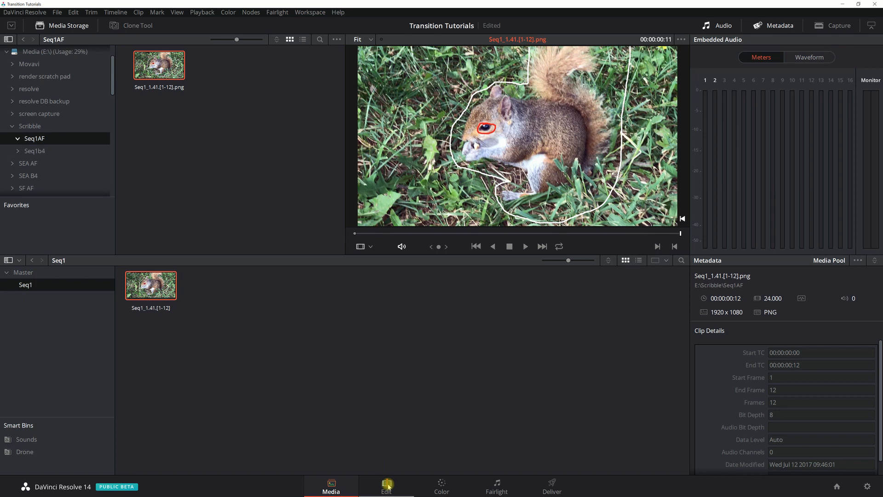
{"action": "left_click", "coordinate": [386, 487]}
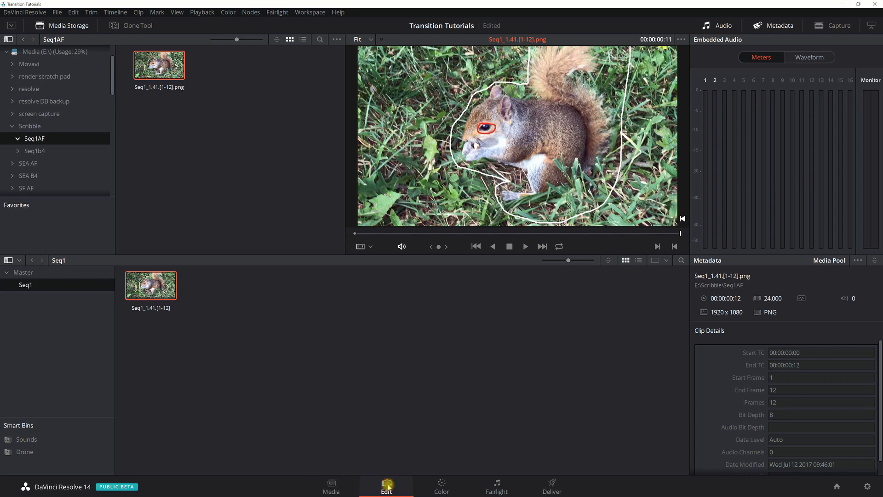
Place Seq1_1.41.[1-12] on Video 2 above the squirrel clip on Video 1.
{"action": "left_click", "coordinate": [386, 486]}
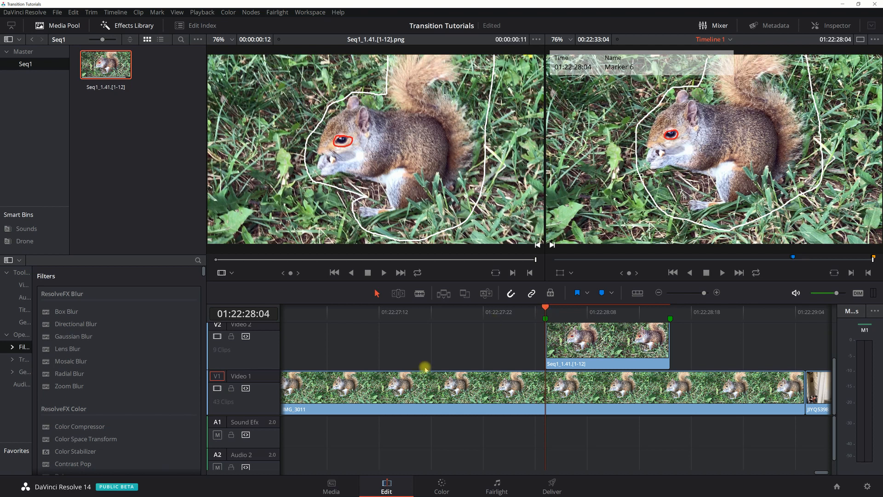
{"action": "mouse_move", "coordinate": [444, 367]}
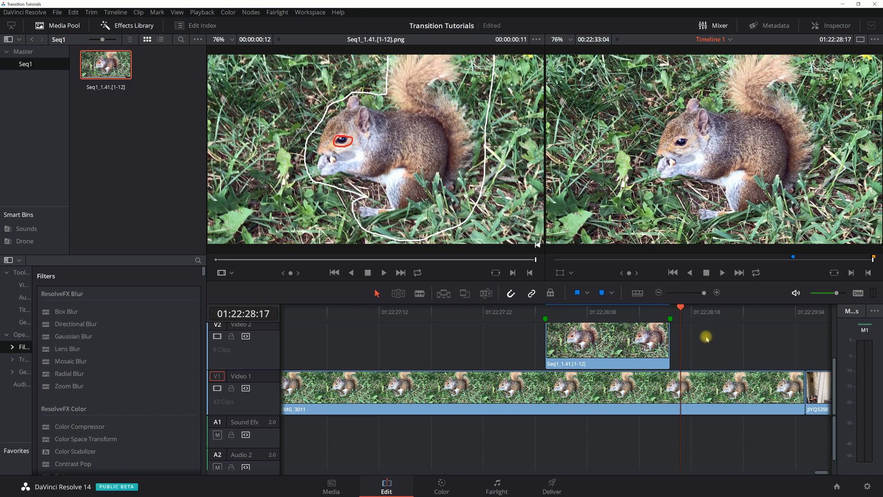
{"action": "mouse_move", "coordinate": [690, 319]}
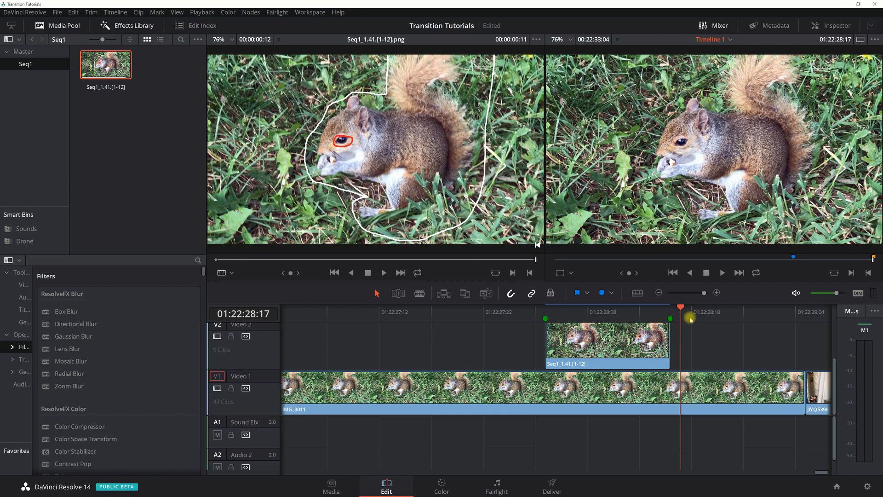